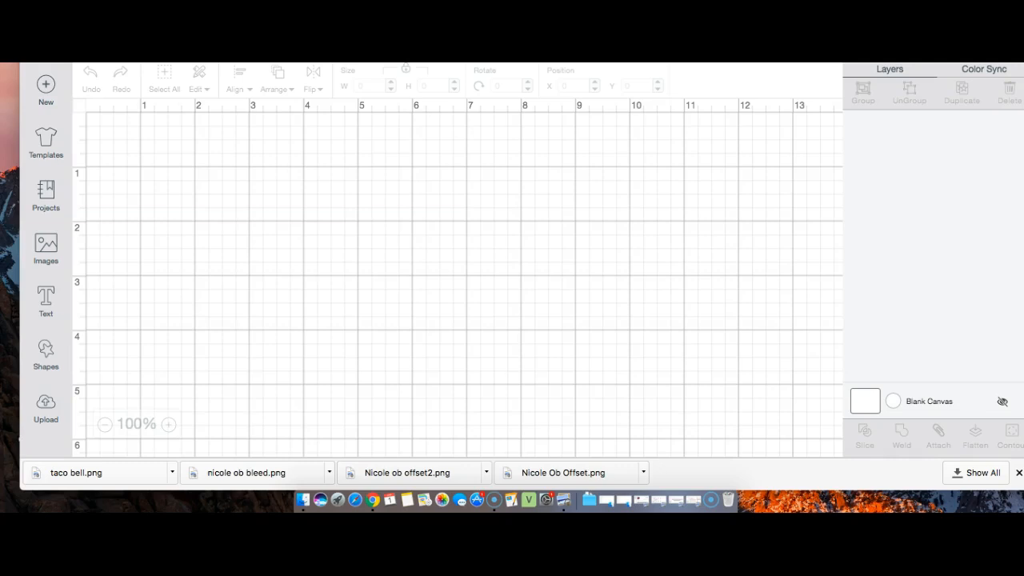
{"action": "mouse_move", "coordinate": [46, 404]}
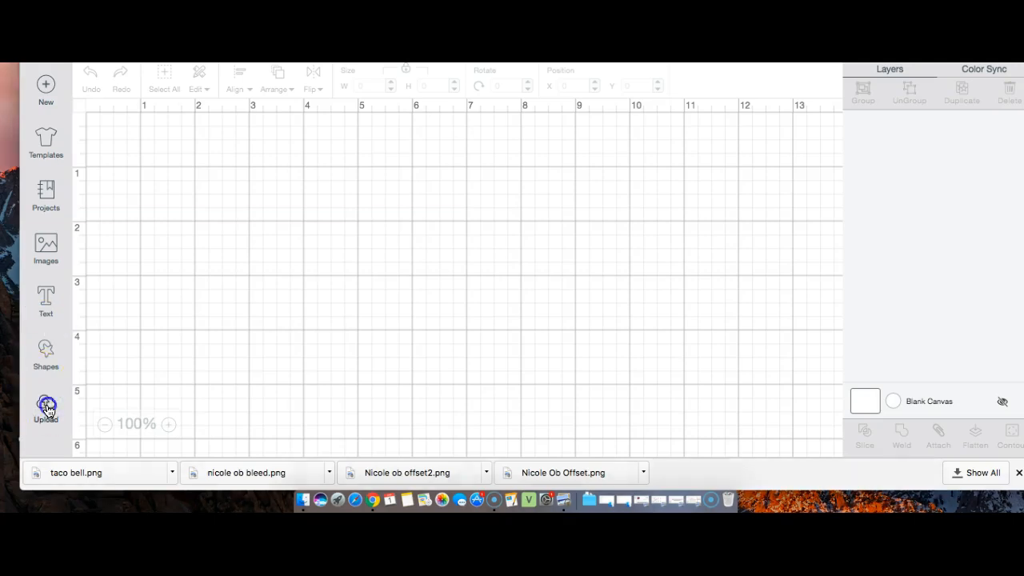
Insert the five uploaded Taco Bell images and move the full-colour logo to the top-left.
{"action": "left_click", "coordinate": [46, 407]}
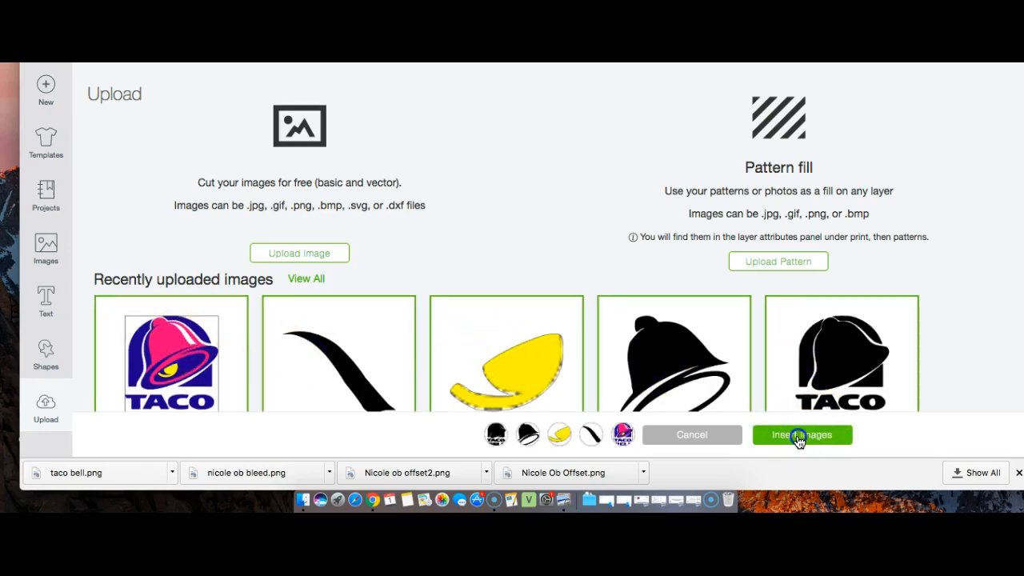
{"action": "left_click", "coordinate": [801, 434]}
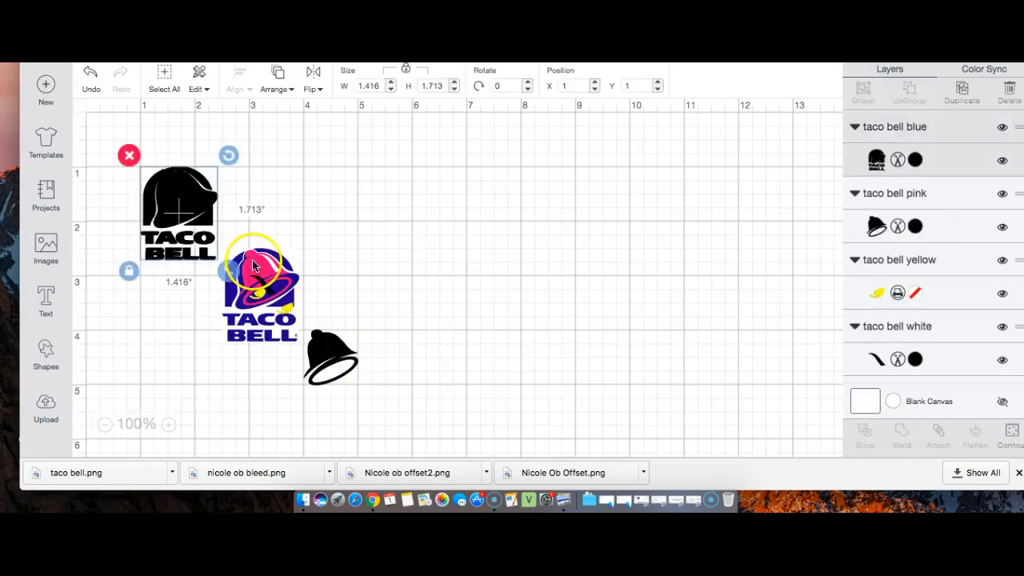
{"action": "left_click_drag", "start_coordinate": [178, 216], "coordinate": [510, 356]}
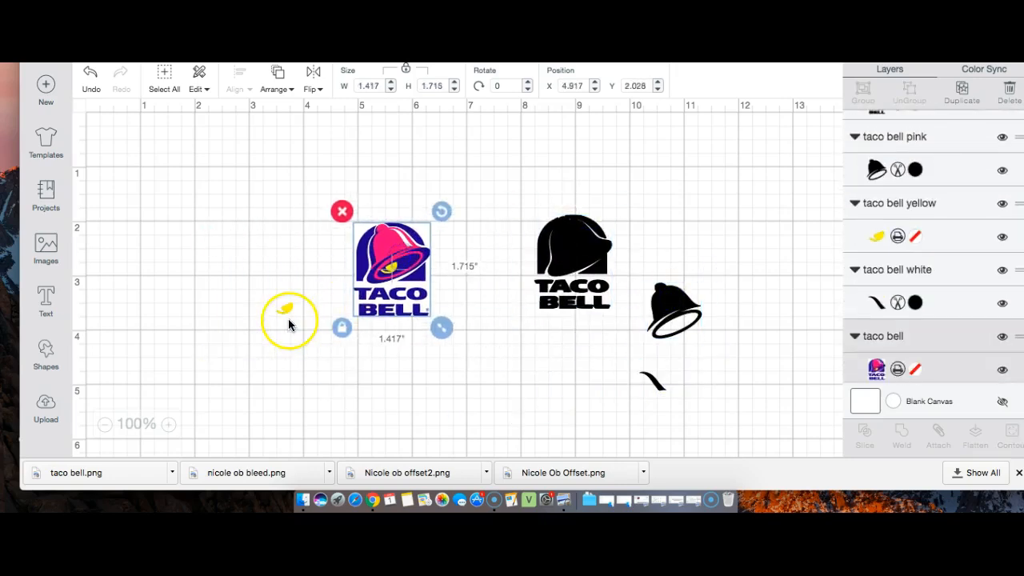
{"action": "left_click_drag", "start_coordinate": [392, 268], "coordinate": [305, 244]}
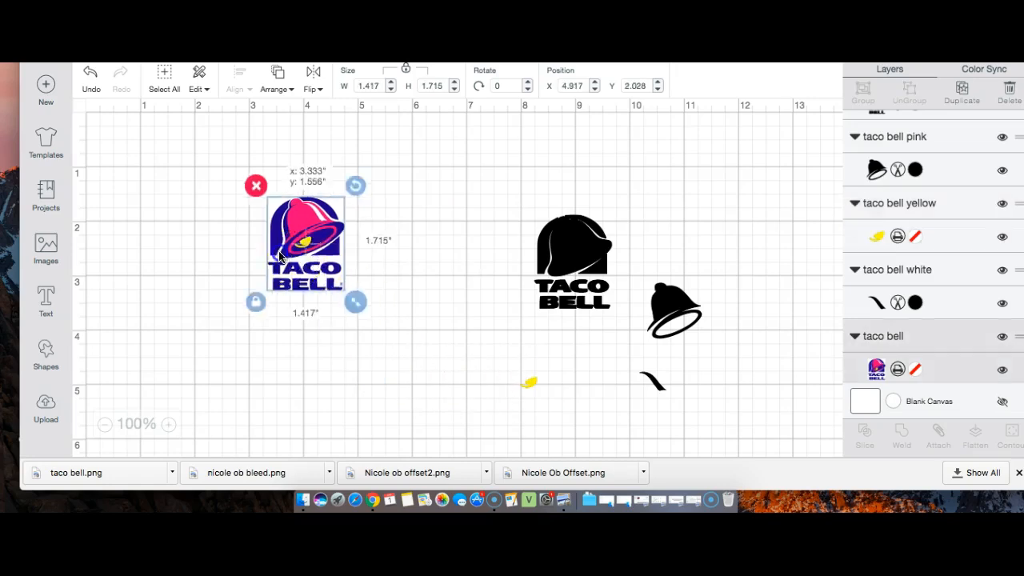
{"action": "left_click_drag", "start_coordinate": [306, 240], "coordinate": [154, 192]}
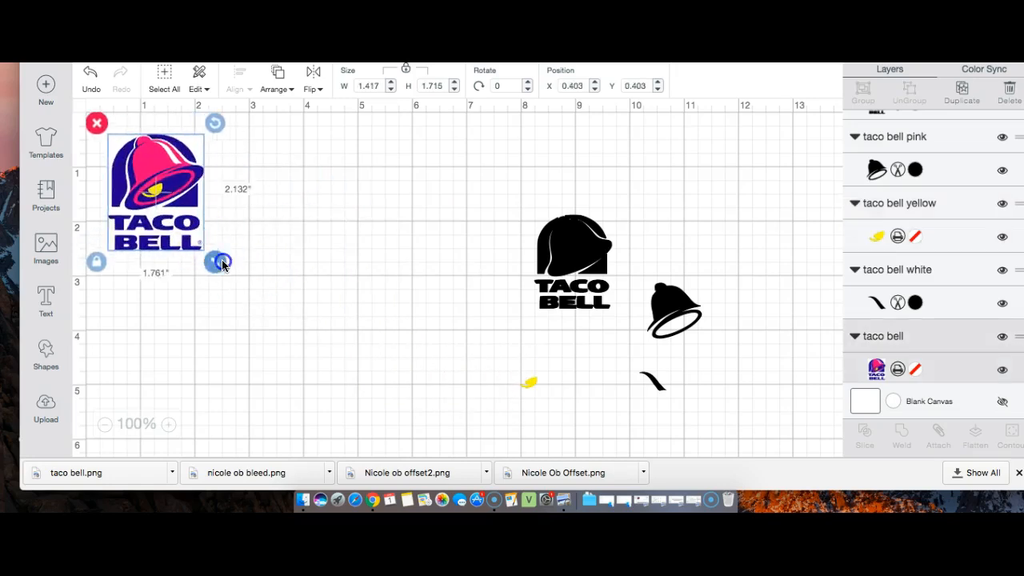
Enlarge the black lettered logo to about 3 inches and recolour it navy.
{"action": "left_click", "coordinate": [572, 260]}
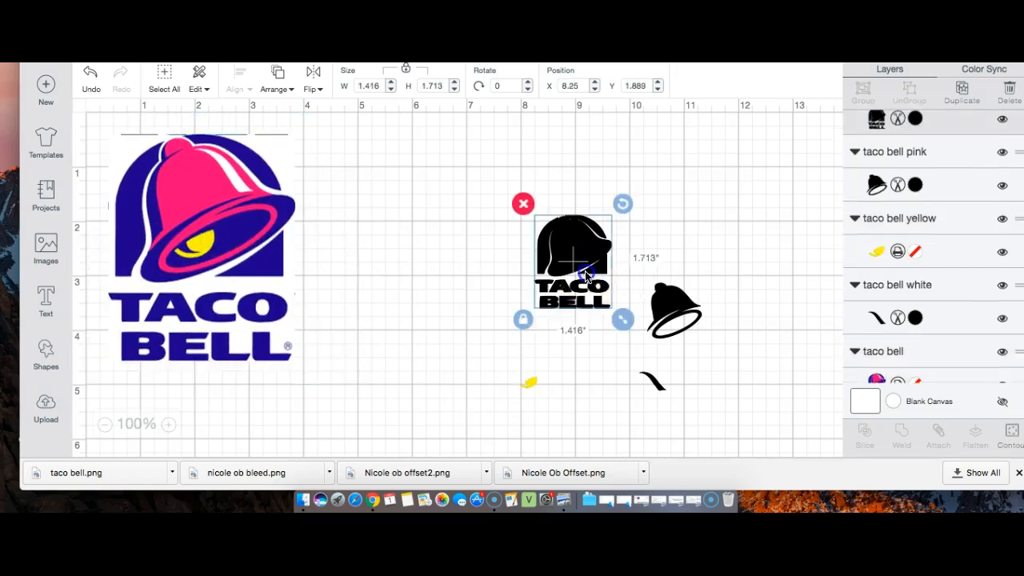
{"action": "left_click_drag", "start_coordinate": [572, 260], "coordinate": [440, 192]}
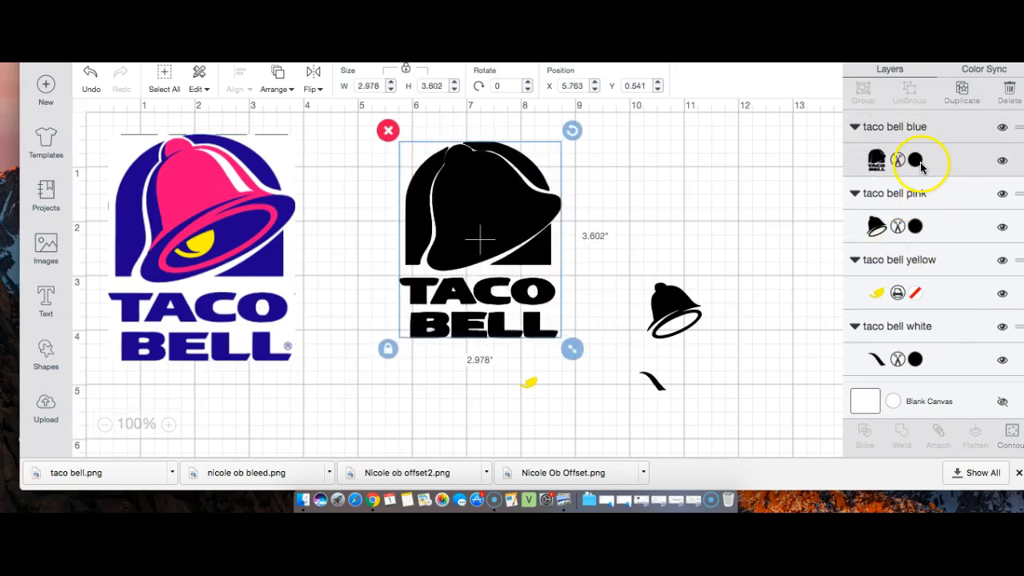
{"action": "left_click", "coordinate": [915, 159]}
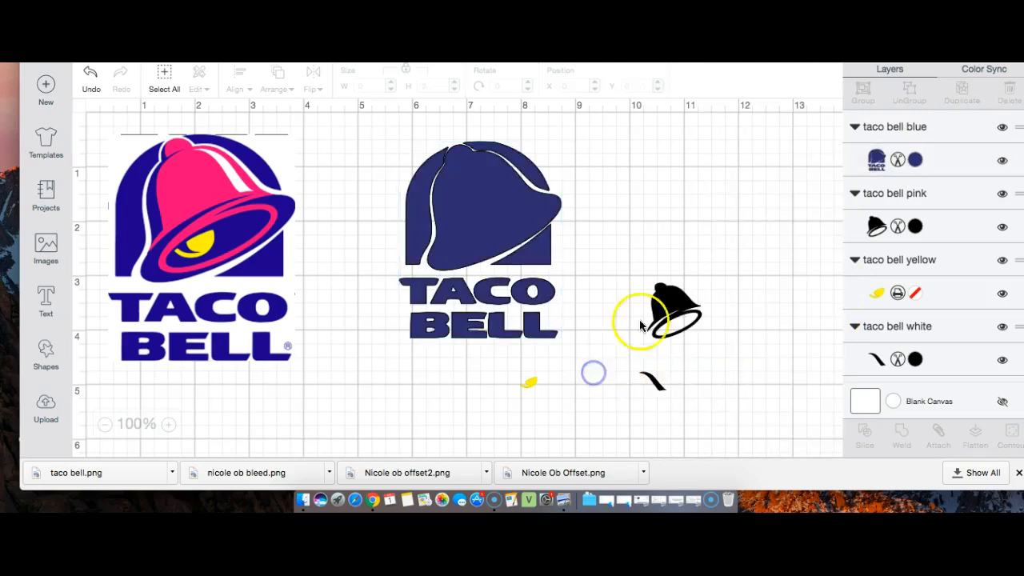
Recolour the bell pink and move it in front of the navy logo.
{"action": "left_click", "coordinate": [674, 310]}
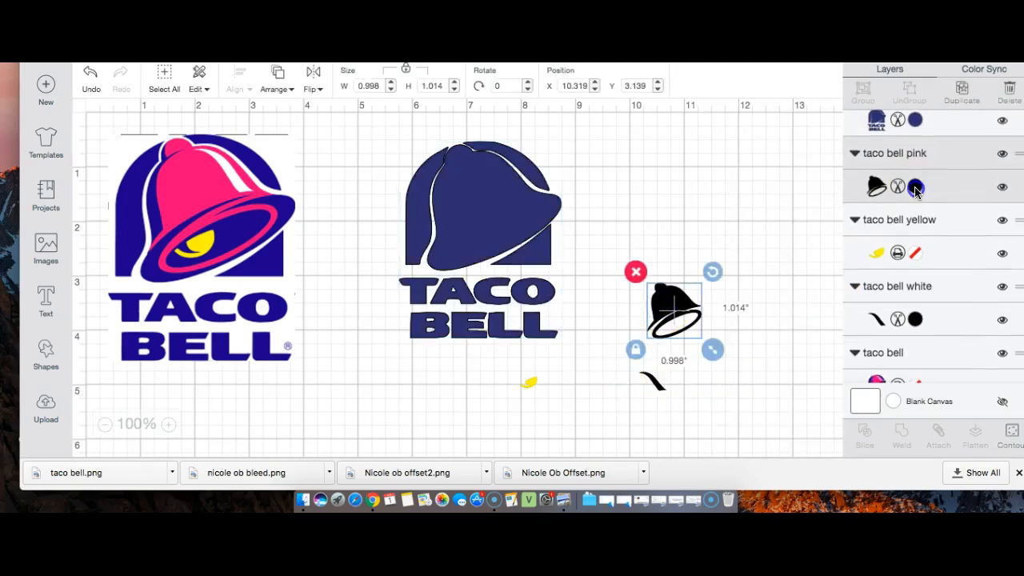
{"action": "left_click", "coordinate": [914, 186]}
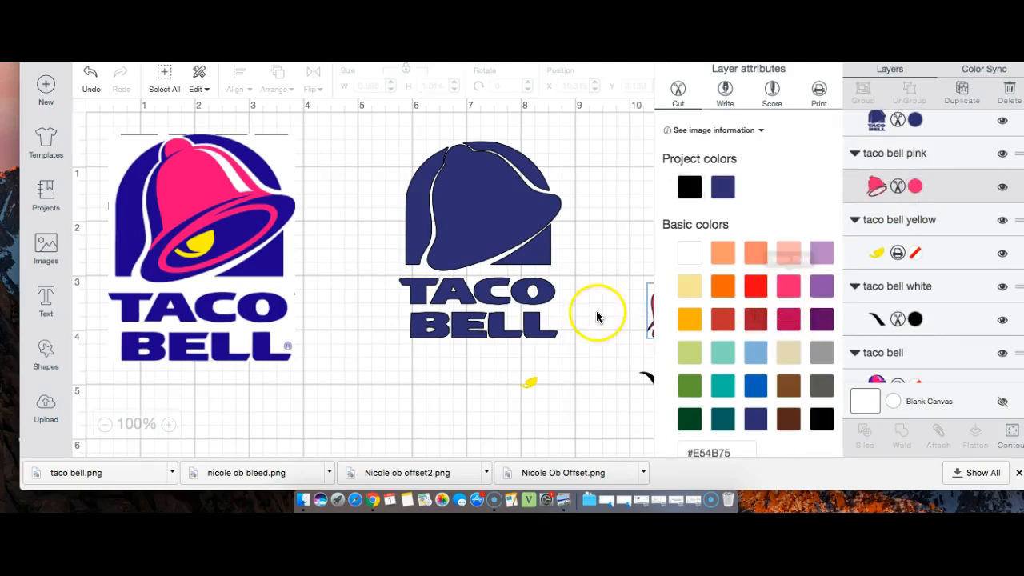
{"action": "left_click", "coordinate": [481, 240]}
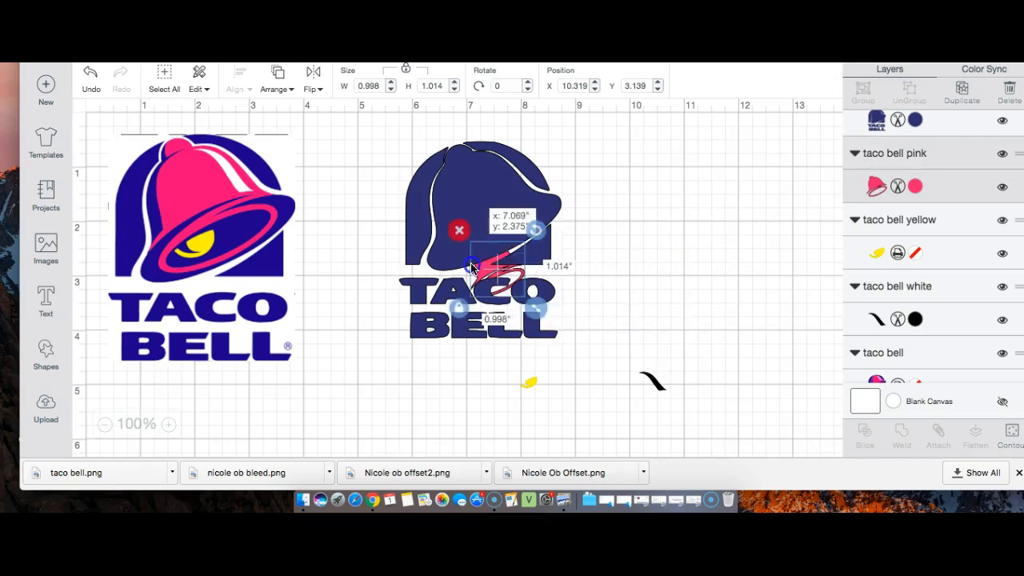
{"action": "left_click", "coordinate": [276, 80]}
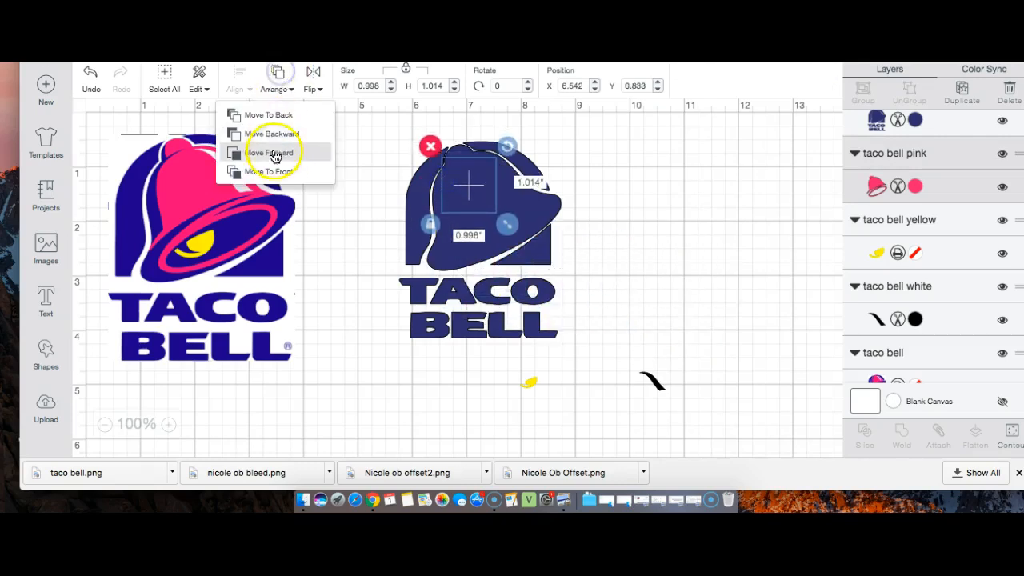
{"action": "left_click", "coordinate": [271, 152]}
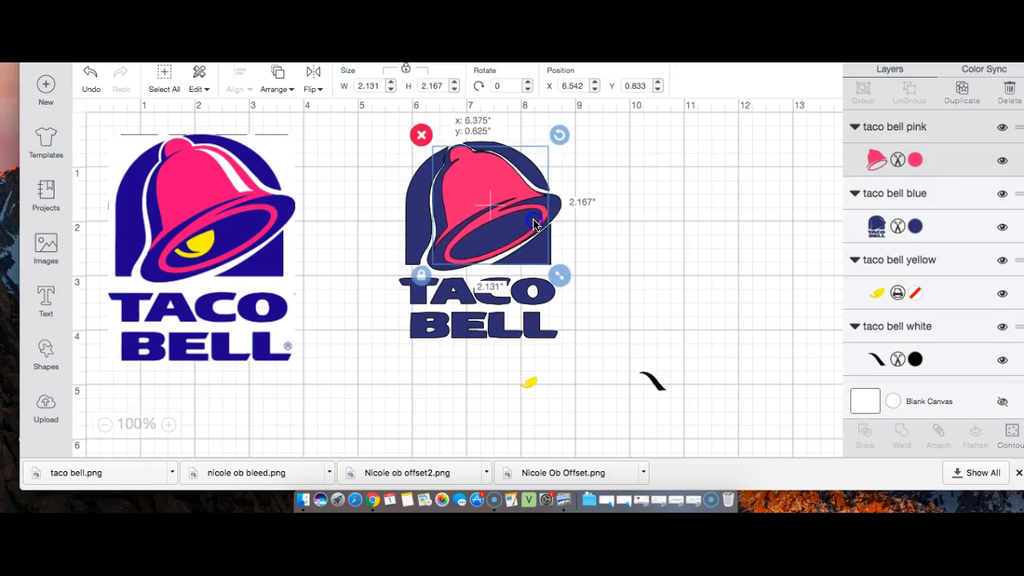
Nudge the pink bell into line, then recolour the yellow piece and fit it on the bell's eye.
{"action": "left_click_drag", "start_coordinate": [535, 224], "coordinate": [535, 206]}
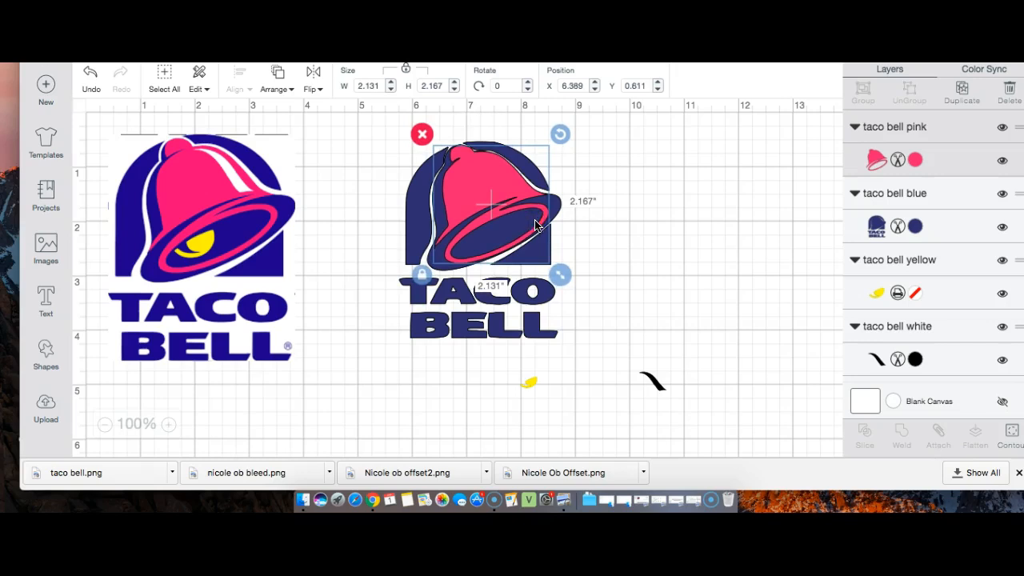
{"action": "left_click", "coordinate": [494, 342]}
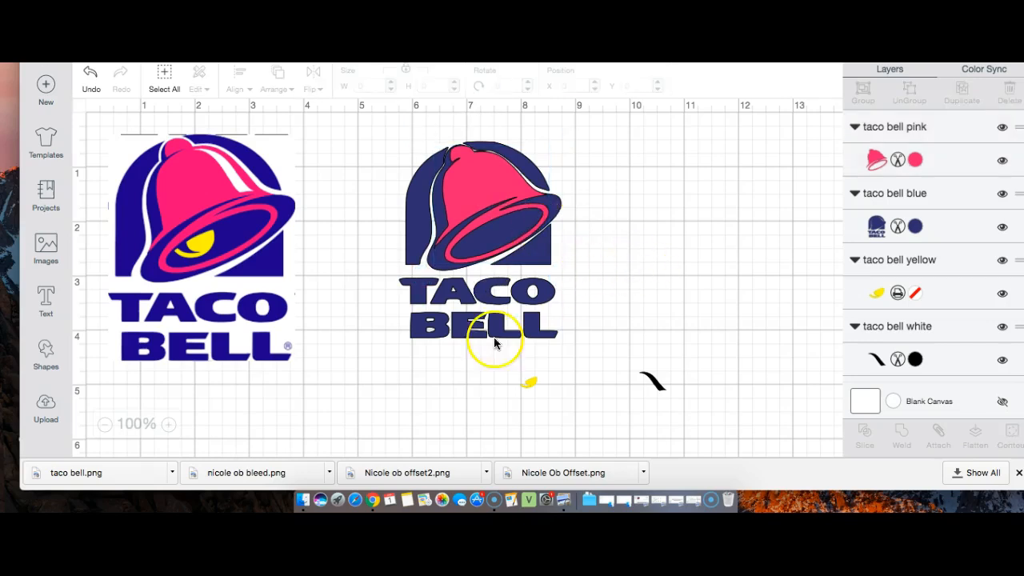
{"action": "left_click", "coordinate": [531, 382]}
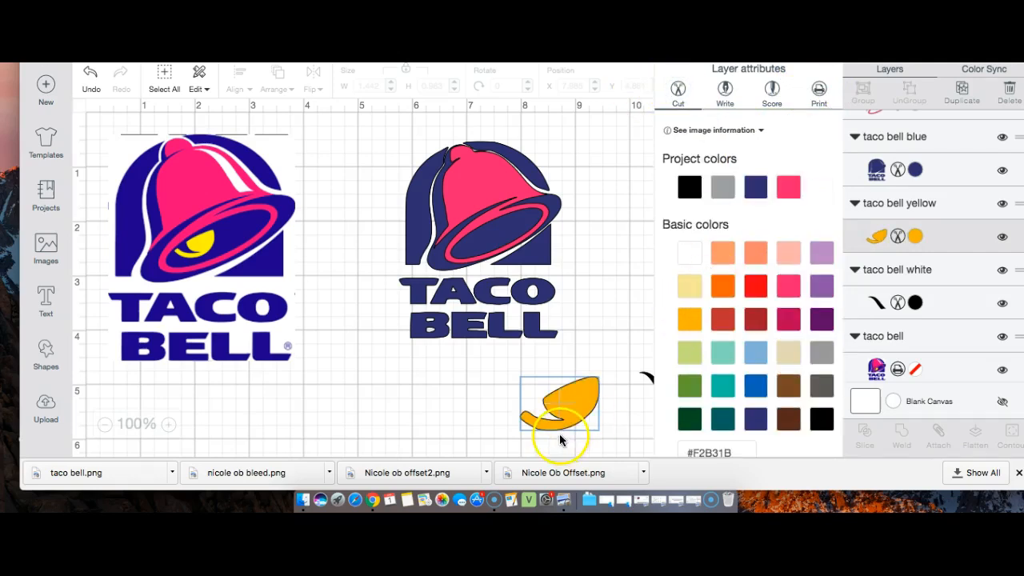
{"action": "left_click_drag", "start_coordinate": [560, 404], "coordinate": [484, 272]}
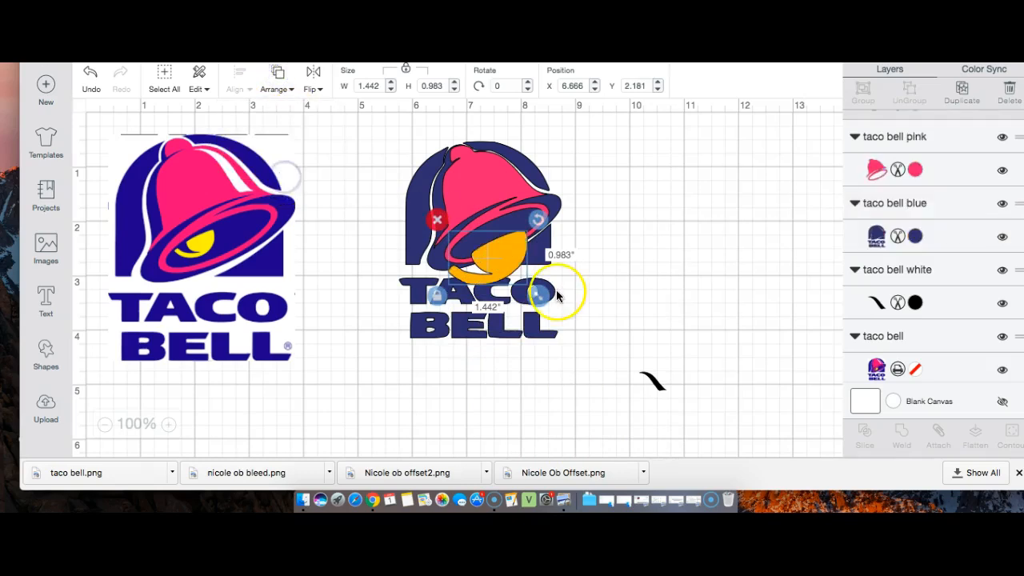
{"action": "left_click_drag", "start_coordinate": [544, 295], "coordinate": [510, 272]}
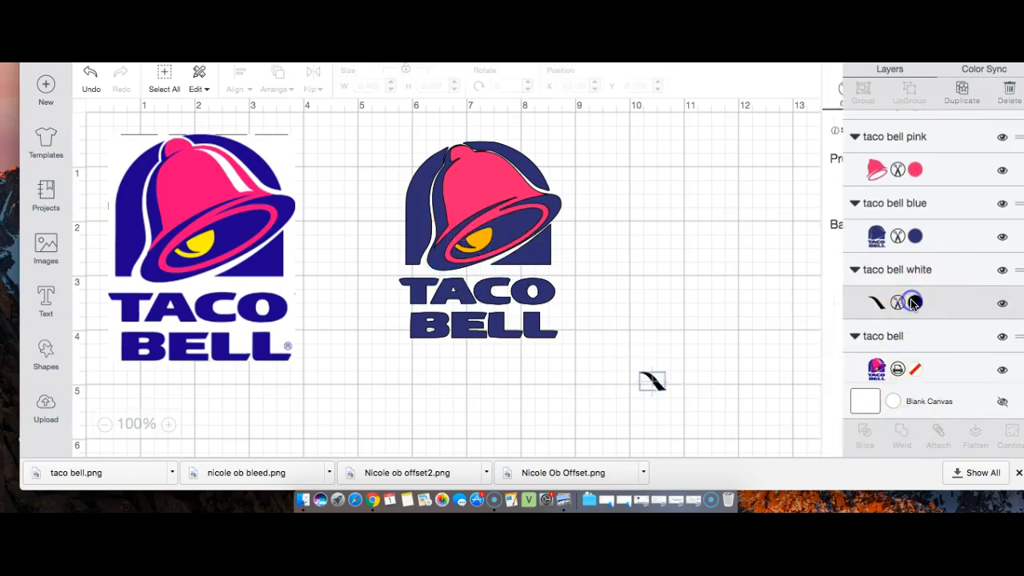
Make the curved stroke piece white and place it on the pink bell.
{"action": "left_click", "coordinate": [915, 302]}
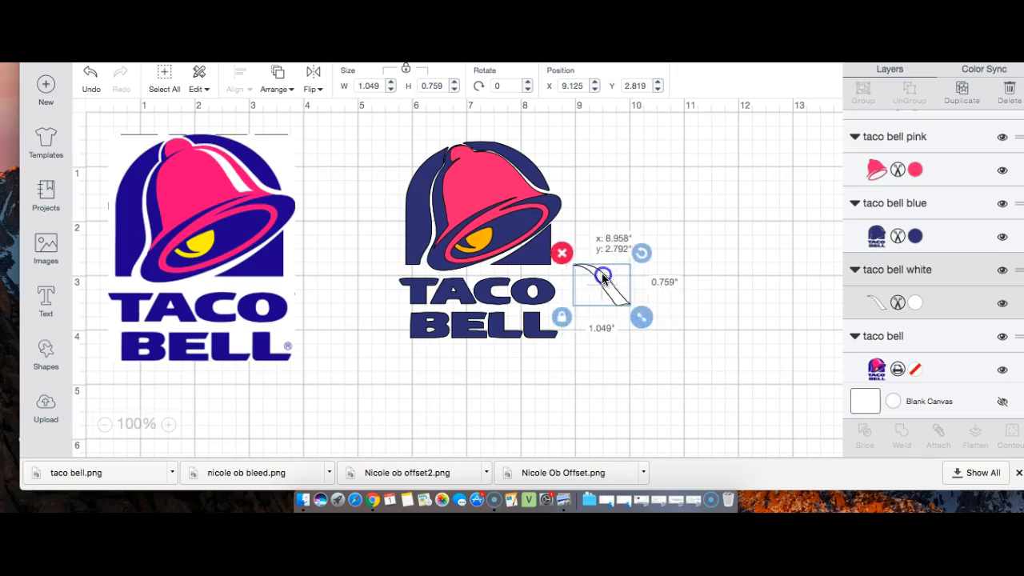
{"action": "left_click_drag", "start_coordinate": [604, 284], "coordinate": [492, 172]}
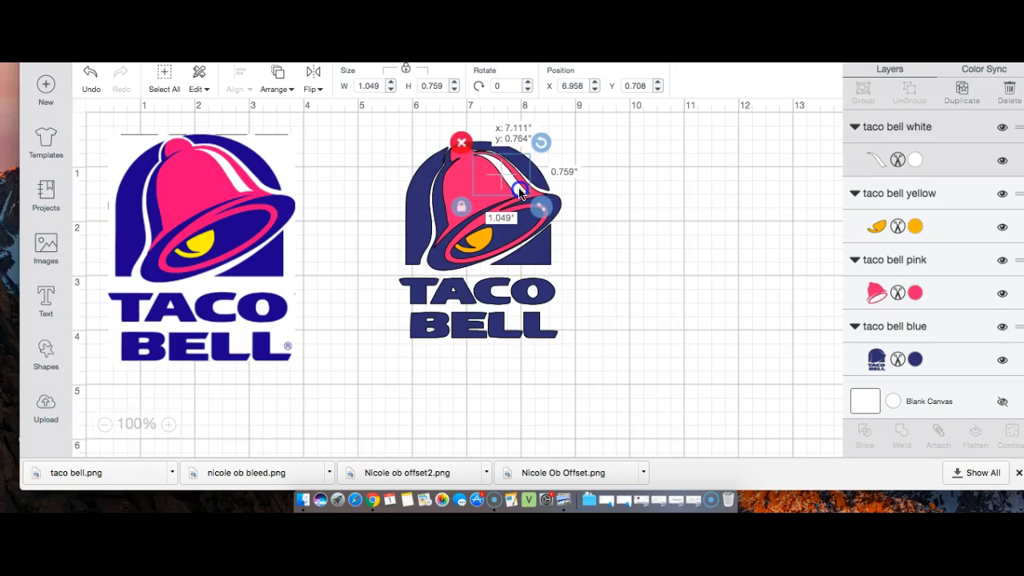
{"action": "left_click", "coordinate": [672, 197]}
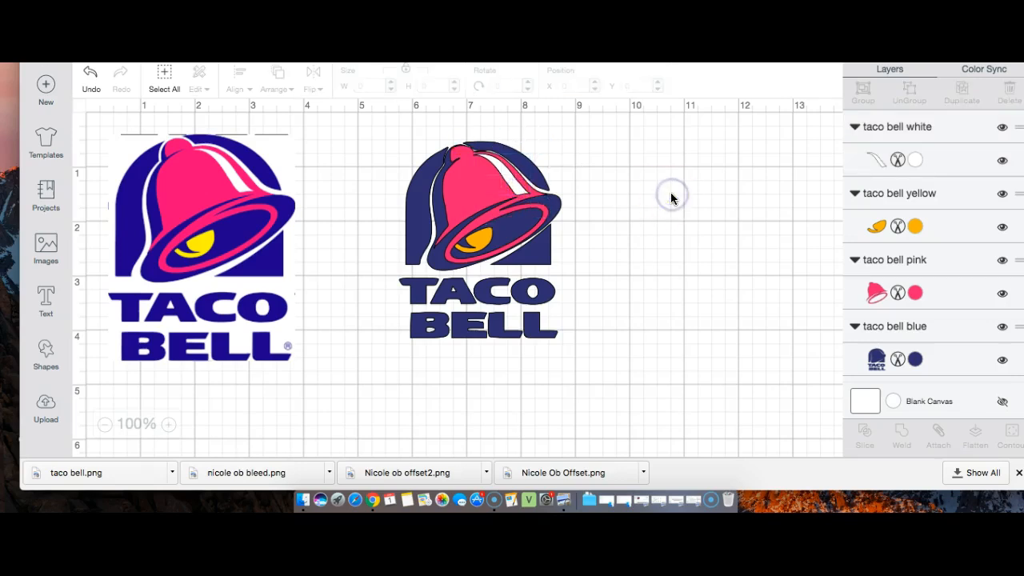
Reselect the white highlight, then delete the original Taco Bell reference image.
{"action": "left_click", "coordinate": [480, 208]}
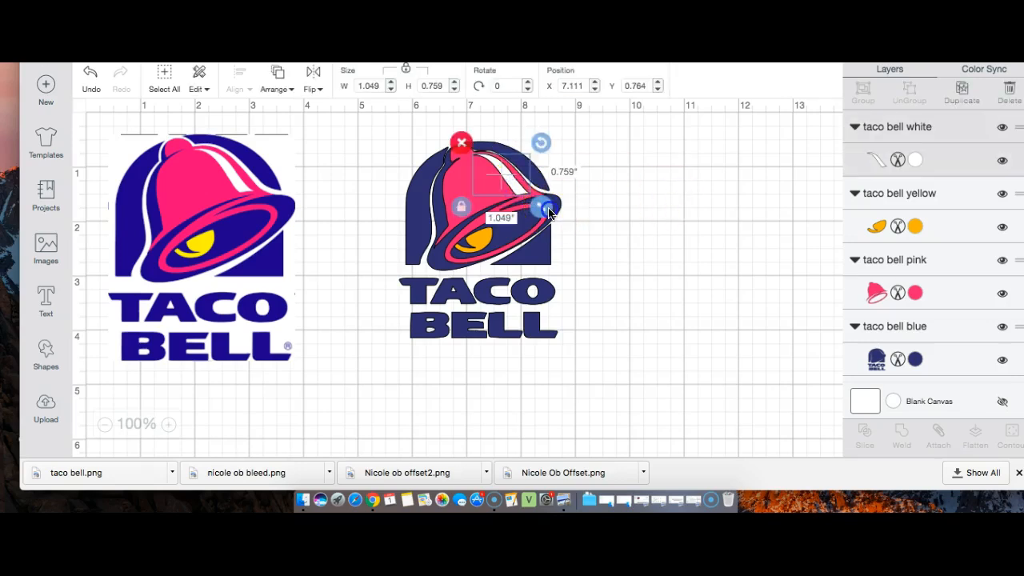
{"action": "left_click", "coordinate": [684, 175]}
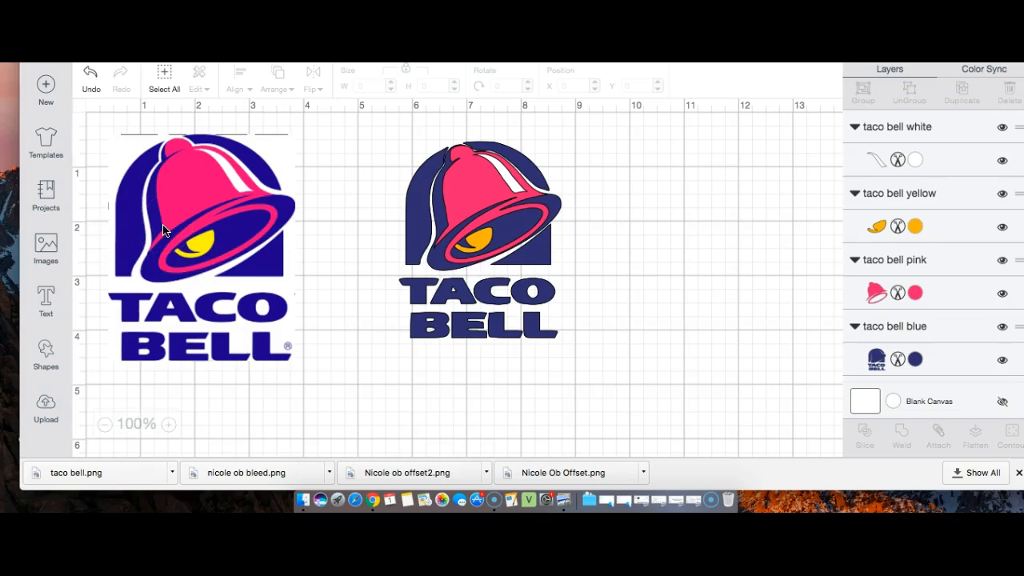
{"action": "left_click", "coordinate": [200, 240]}
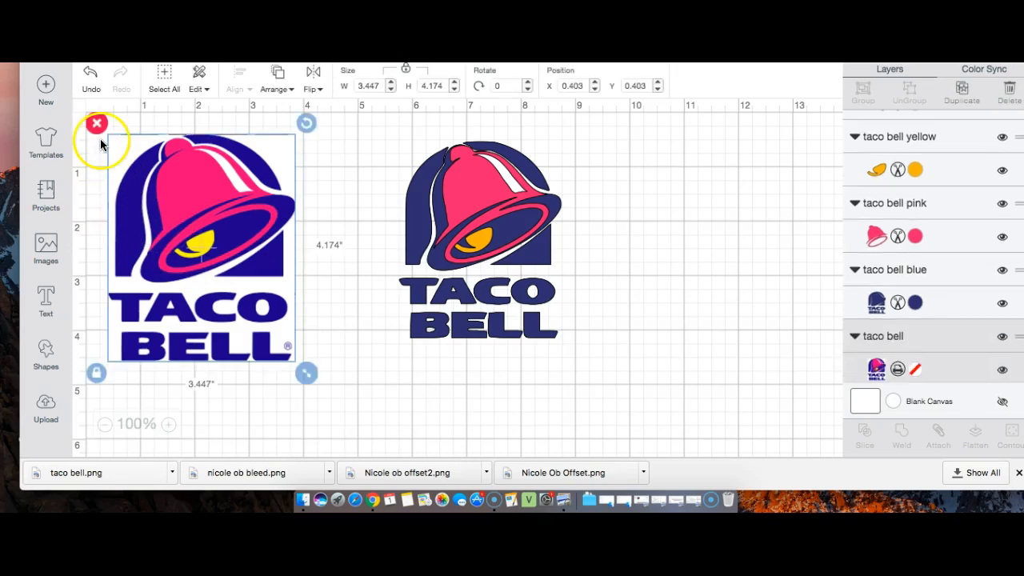
{"action": "left_click", "coordinate": [96, 124]}
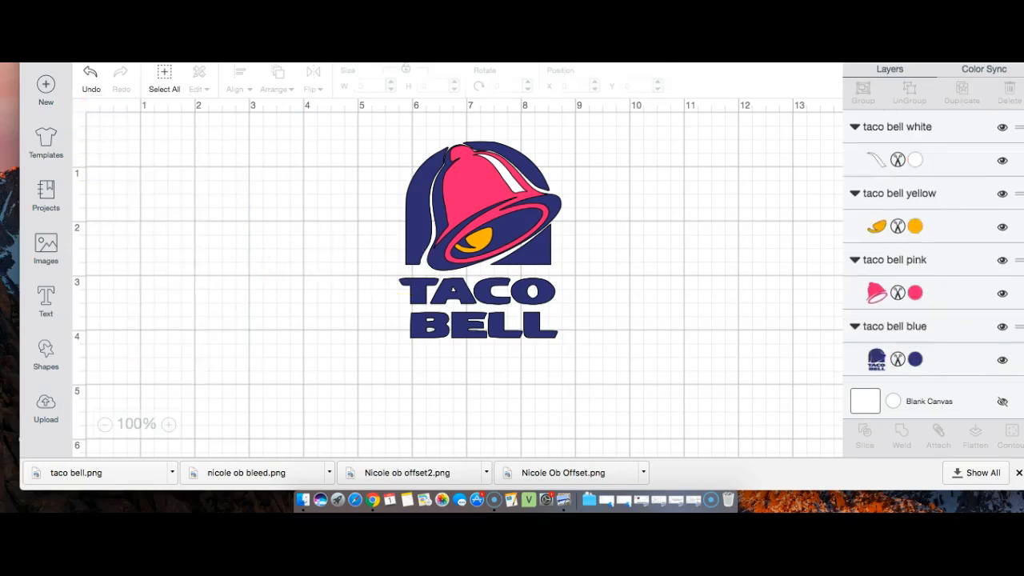
Add a star shape, shrink it to a tiny mark, and place it beside the logo's top.
{"action": "left_click", "coordinate": [45, 352]}
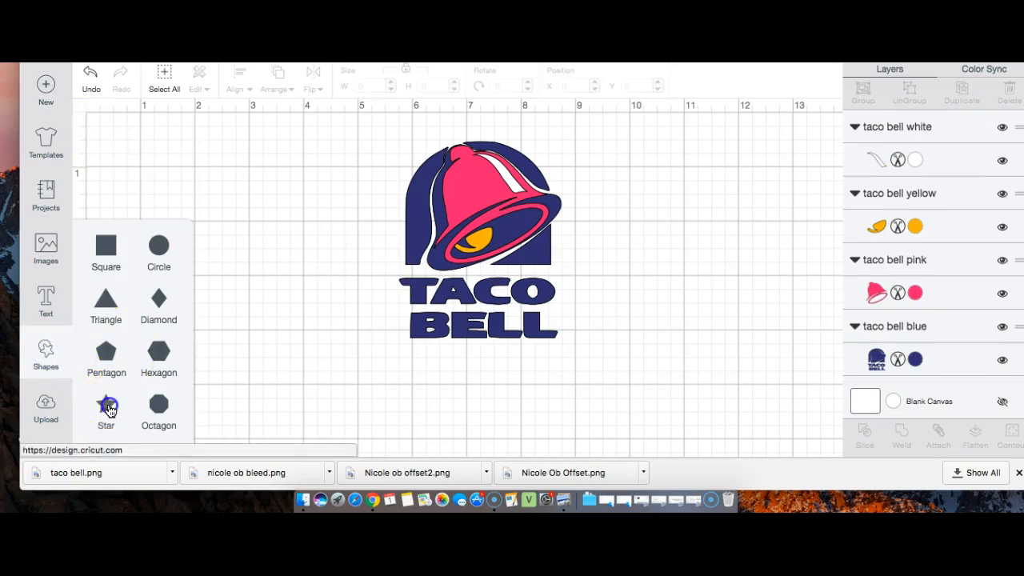
{"action": "left_click", "coordinate": [106, 408]}
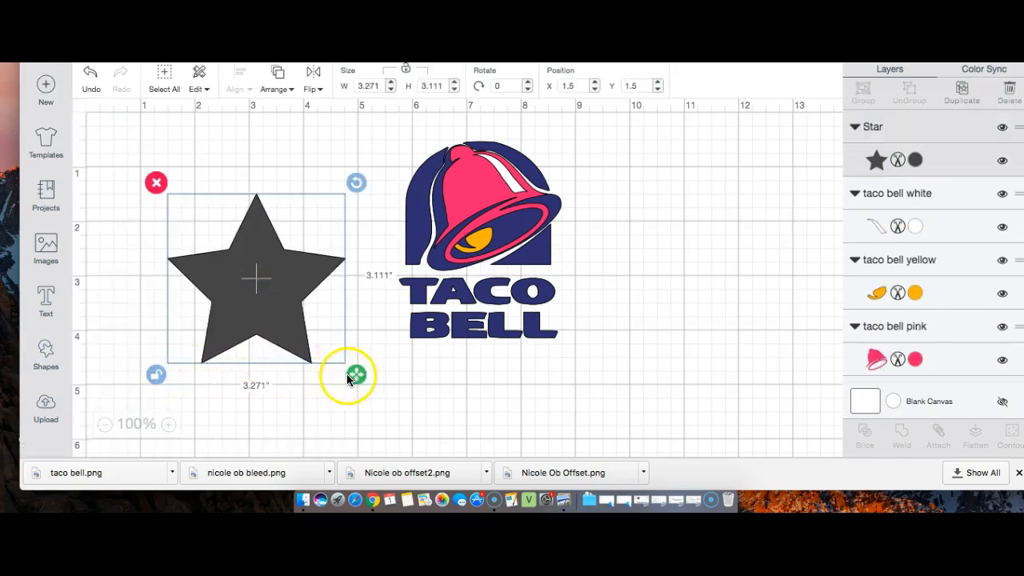
{"action": "left_click_drag", "start_coordinate": [356, 376], "coordinate": [296, 319]}
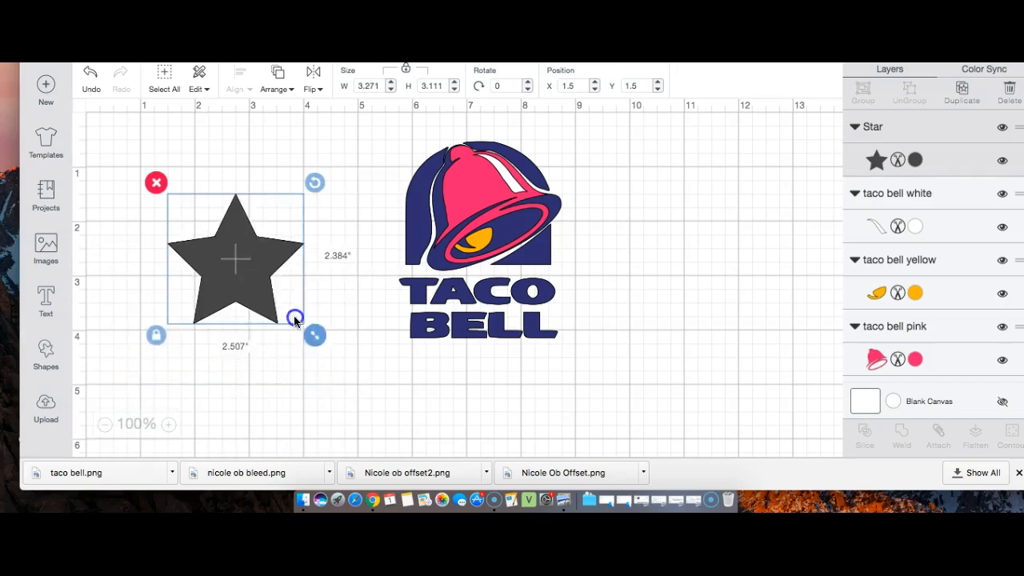
{"action": "left_click_drag", "start_coordinate": [315, 335], "coordinate": [192, 218]}
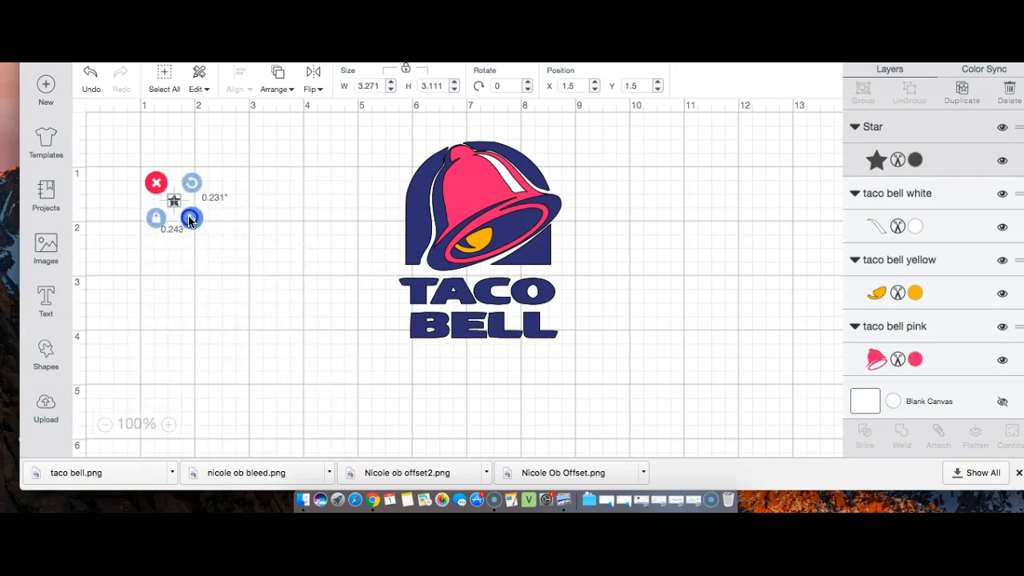
{"action": "left_click_drag", "start_coordinate": [174, 197], "coordinate": [381, 185]}
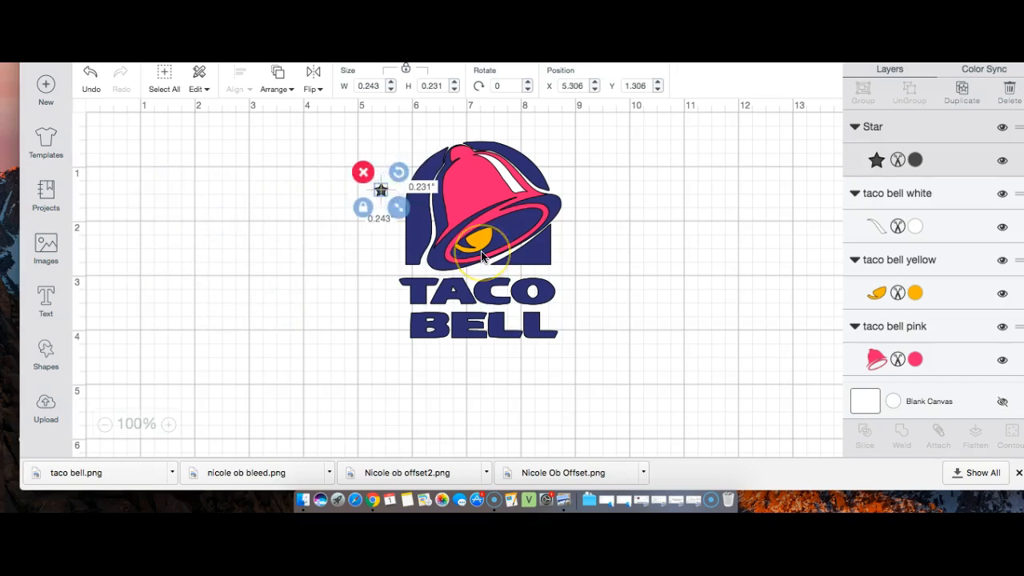
{"action": "mouse_move", "coordinate": [420, 232]}
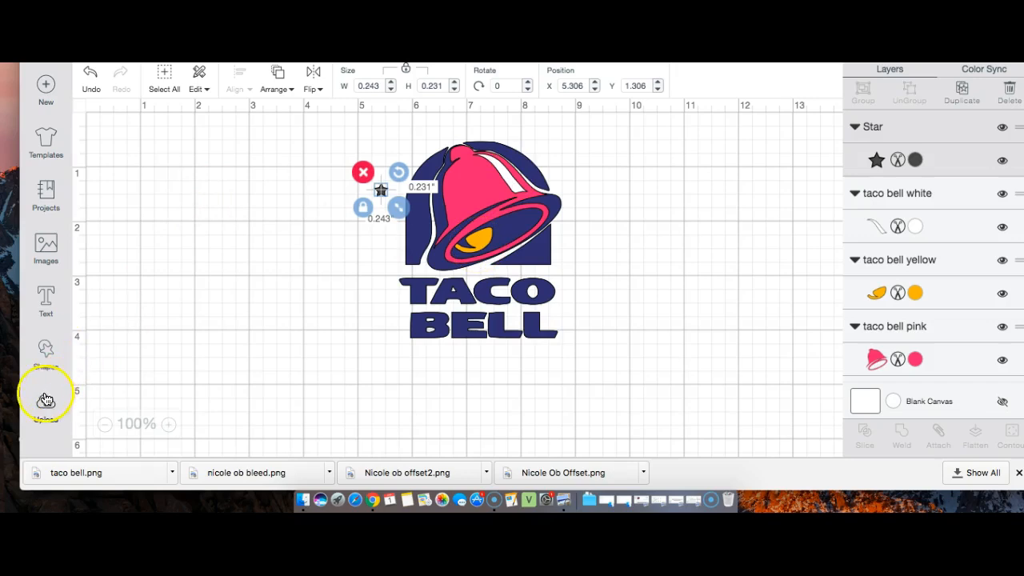
{"action": "mouse_move", "coordinate": [931, 72]}
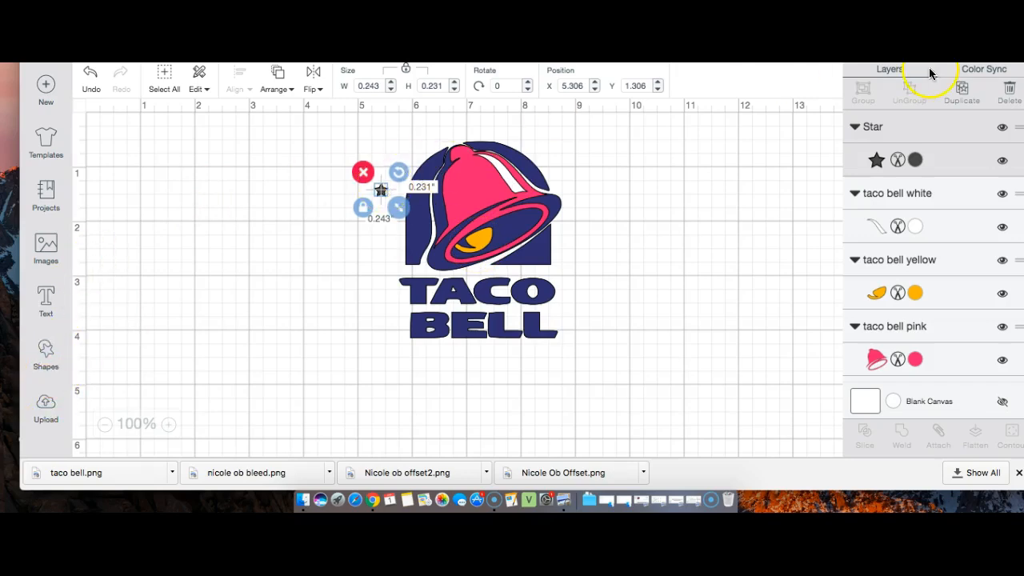
Duplicate the star three times and drag the copies off to the left.
{"action": "left_click", "coordinate": [962, 90]}
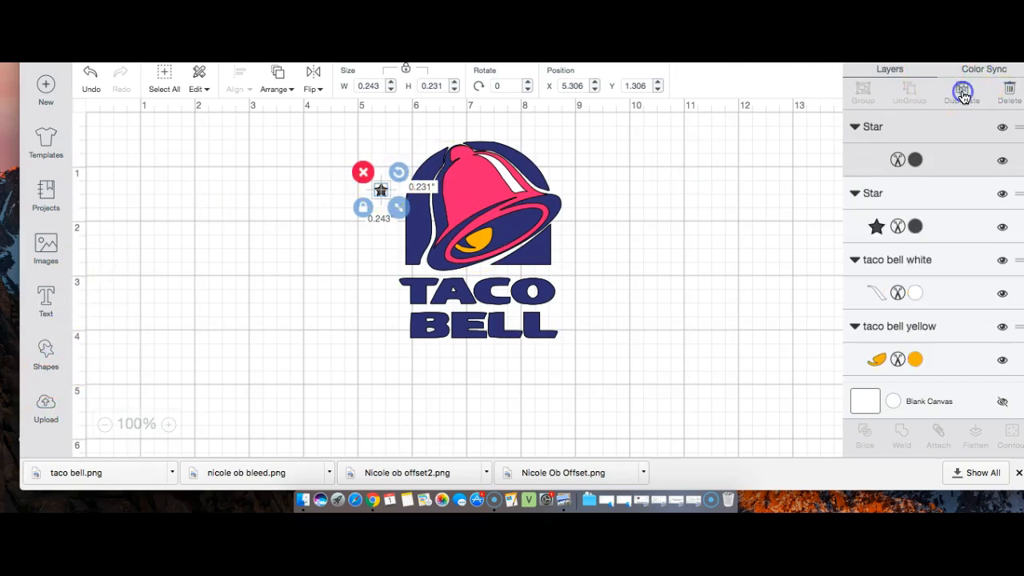
{"action": "left_click", "coordinate": [962, 90]}
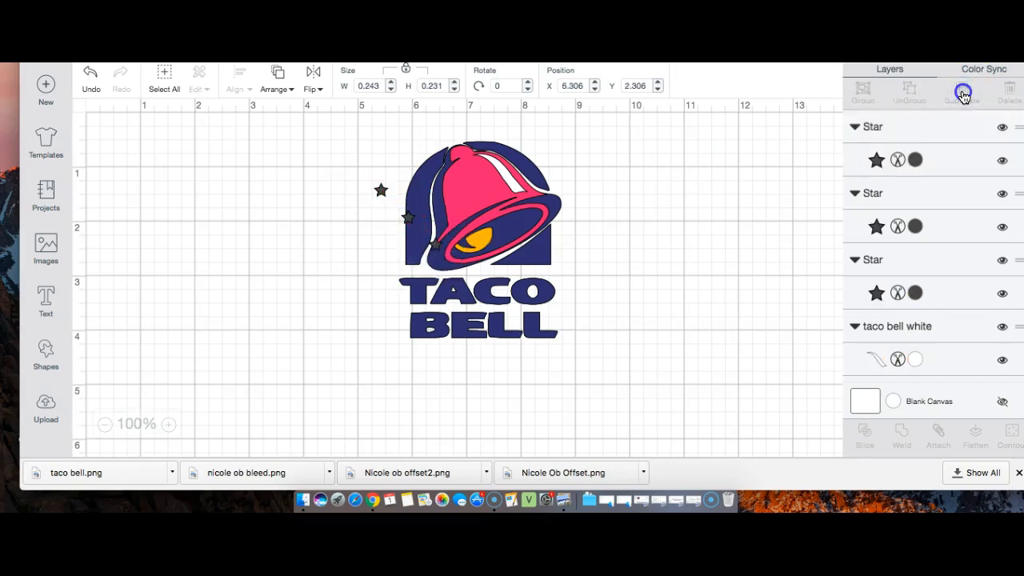
{"action": "left_click", "coordinate": [962, 90]}
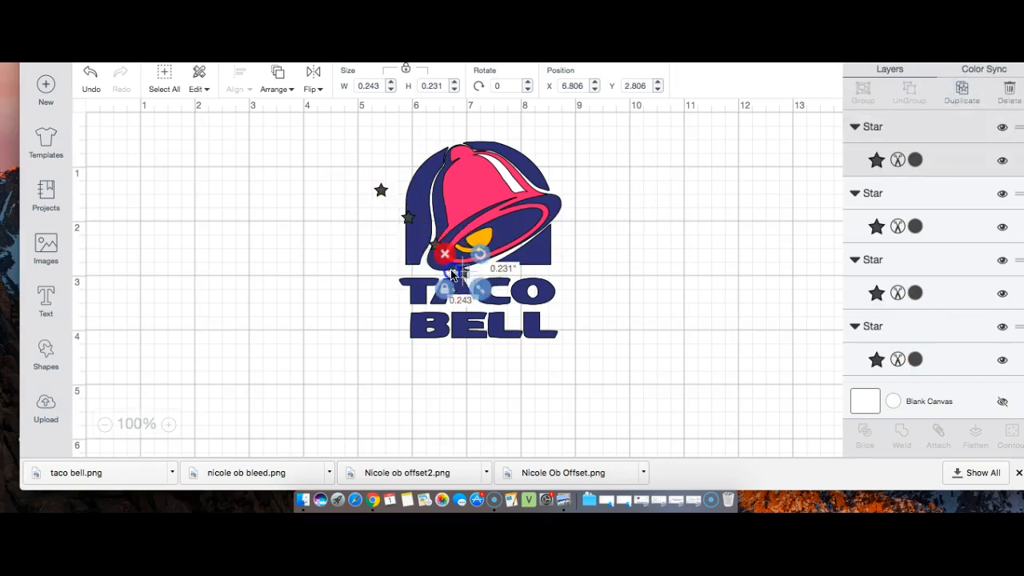
{"action": "left_click_drag", "start_coordinate": [448, 256], "coordinate": [204, 188]}
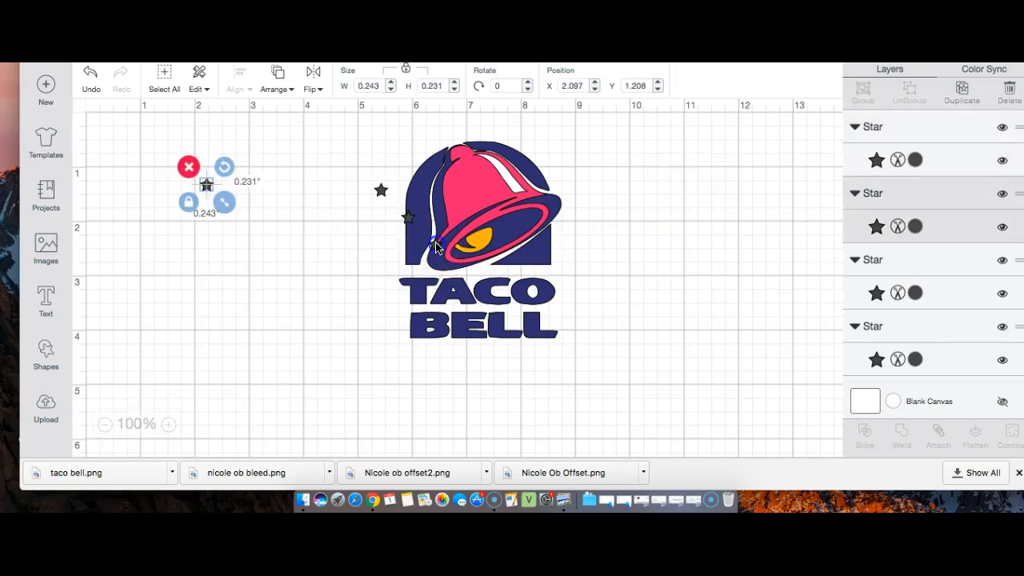
{"action": "left_click_drag", "start_coordinate": [206, 187], "coordinate": [258, 246]}
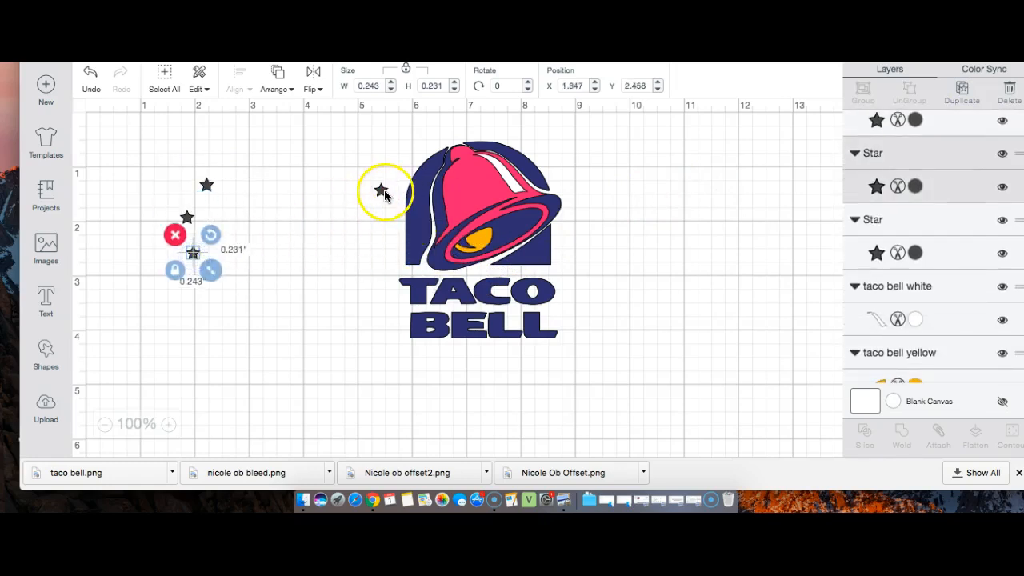
{"action": "left_click_drag", "start_coordinate": [192, 248], "coordinate": [392, 184]}
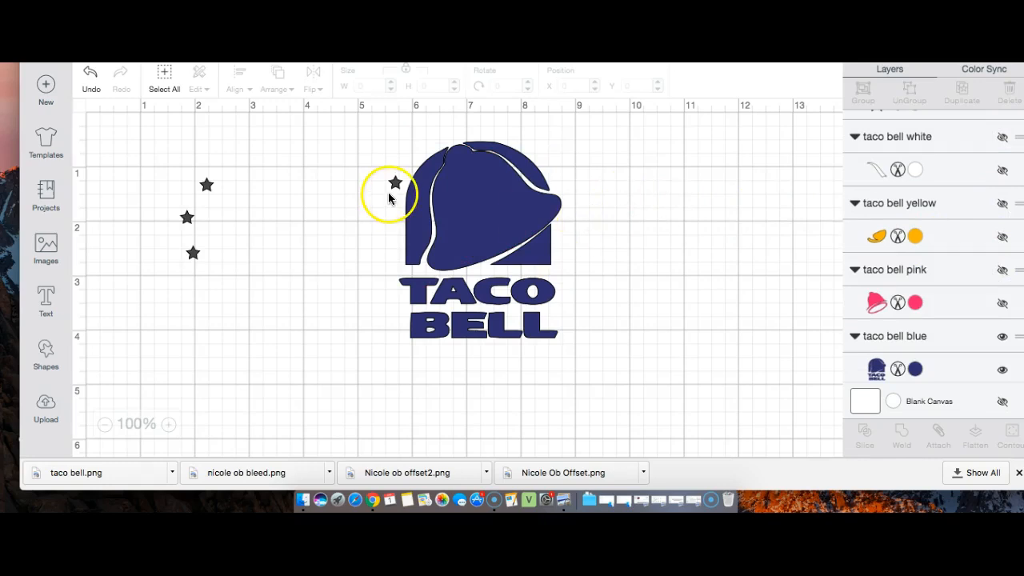
Select the star beside the logo together with the navy logo and weld them.
{"action": "left_click", "coordinate": [394, 183]}
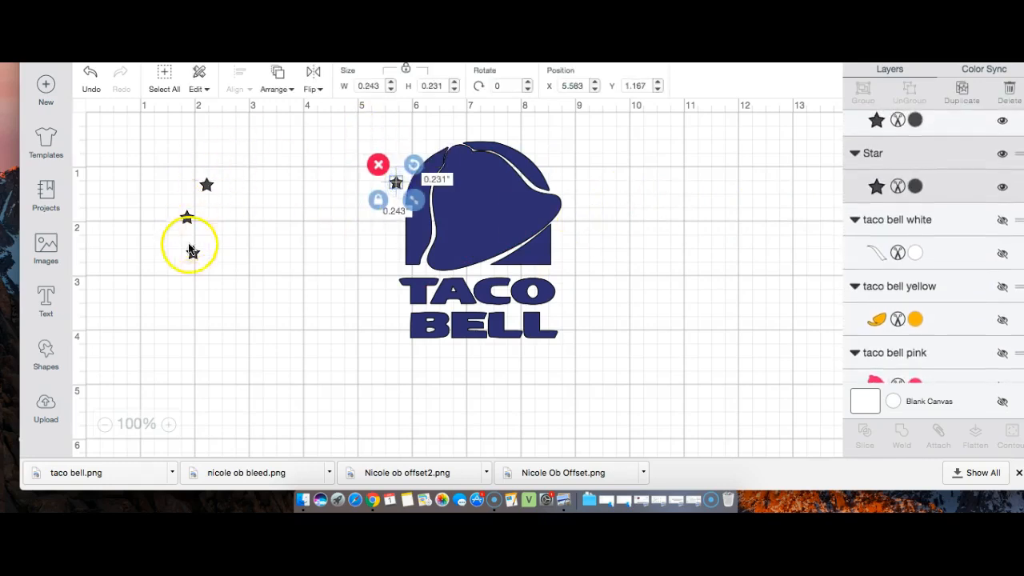
{"action": "left_click", "coordinate": [360, 136]}
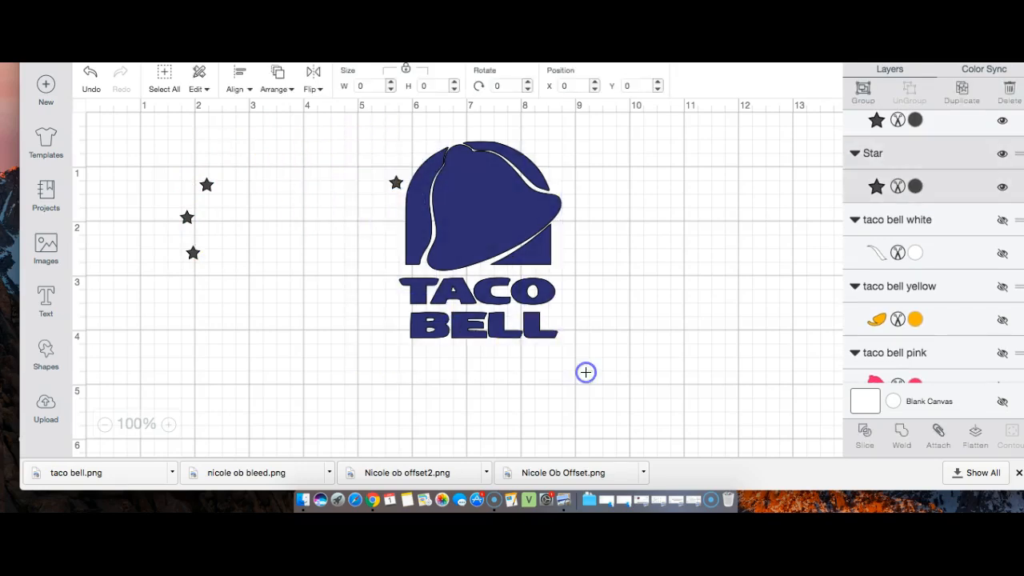
{"action": "left_click", "coordinate": [480, 232]}
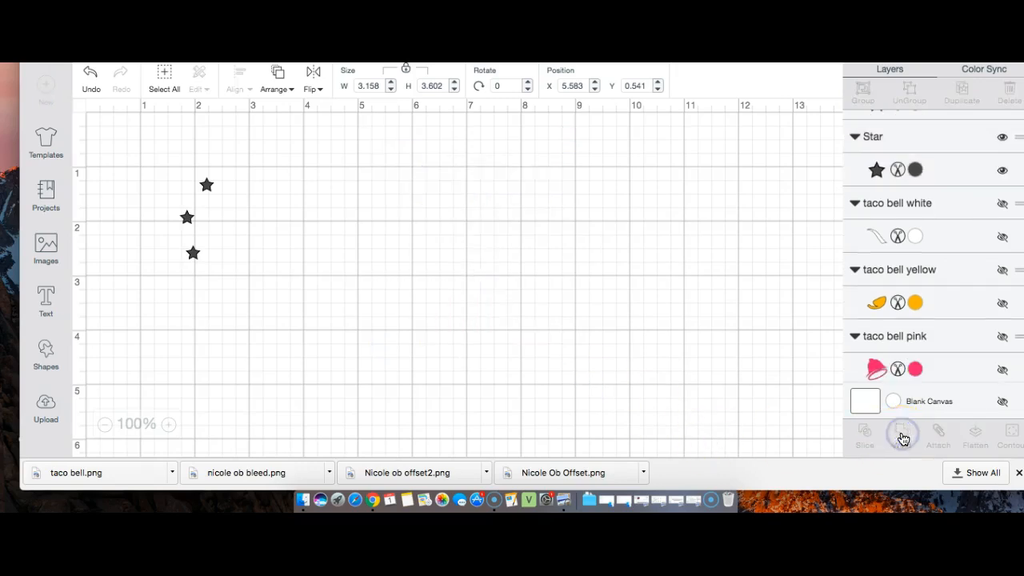
{"action": "left_click", "coordinate": [902, 432]}
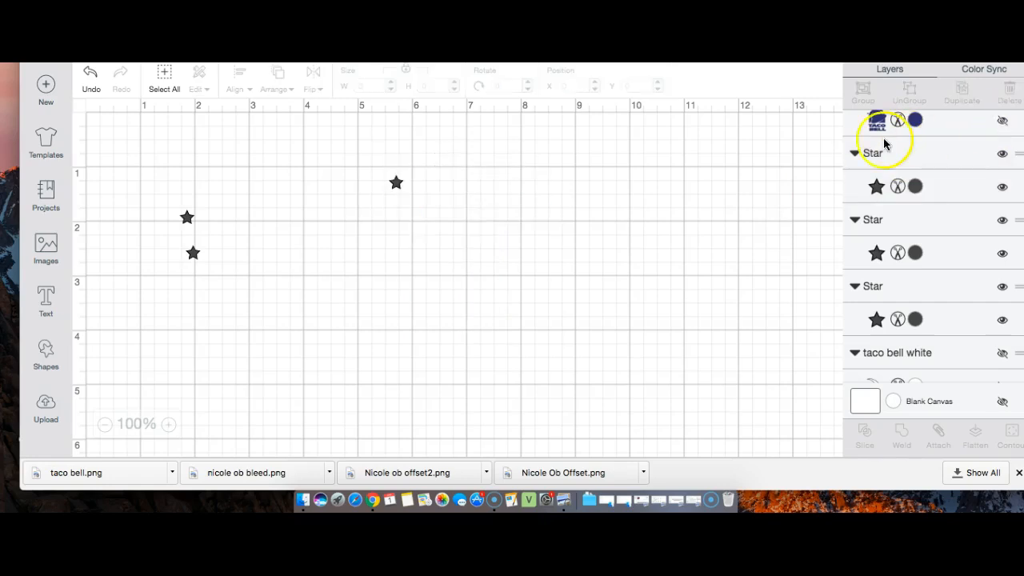
Show the white layer, weld the swoosh to a star, and move another star into place.
{"action": "left_click", "coordinate": [854, 153]}
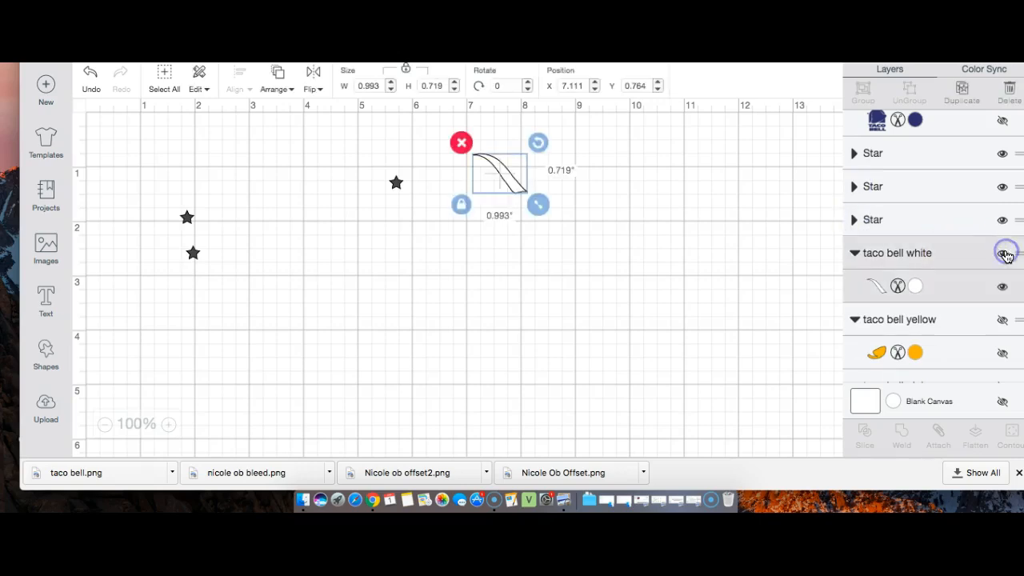
{"action": "left_click", "coordinate": [336, 134]}
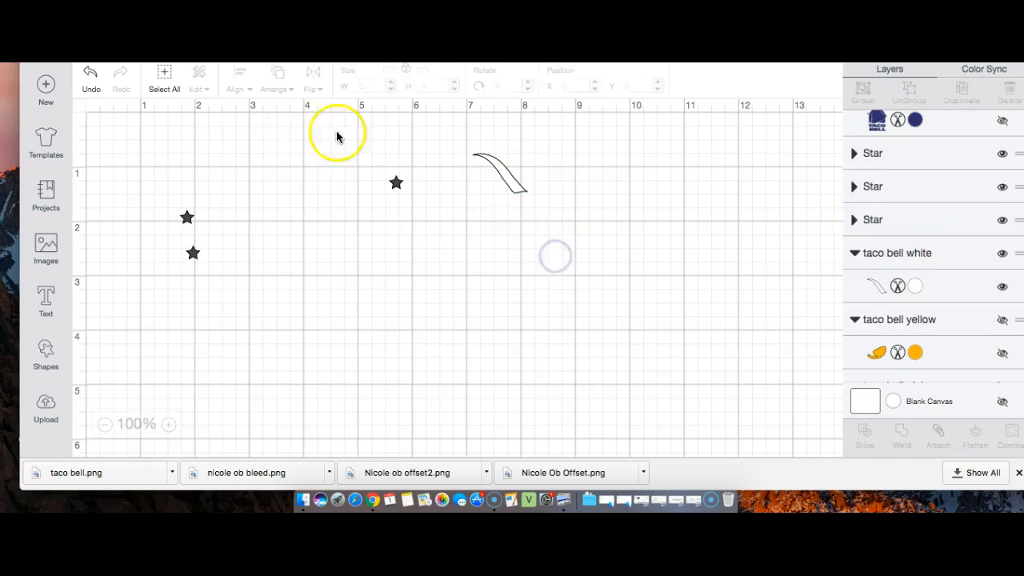
{"action": "left_click", "coordinate": [500, 172]}
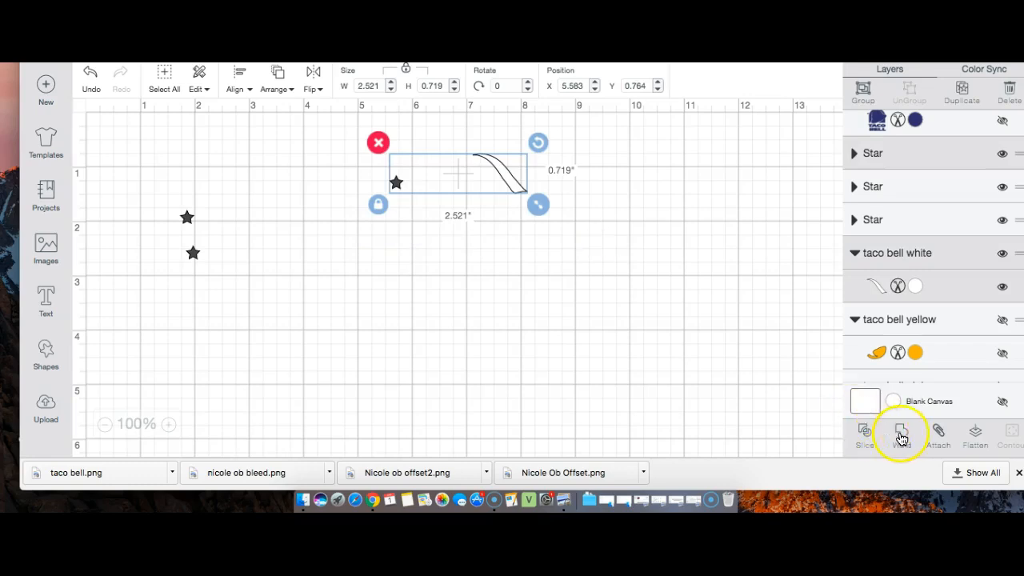
{"action": "left_click", "coordinate": [902, 432]}
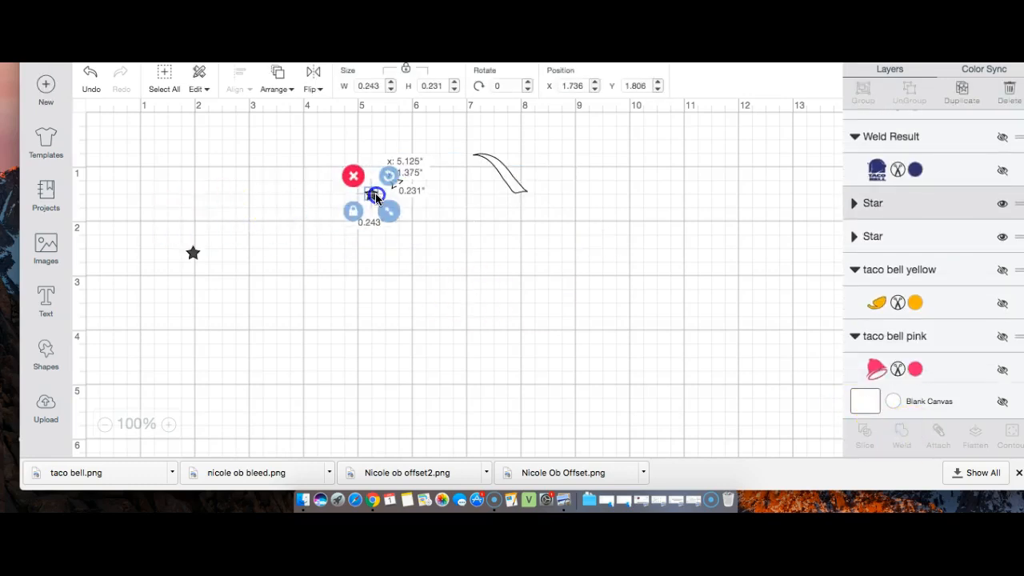
{"action": "left_click_drag", "start_coordinate": [376, 192], "coordinate": [400, 180]}
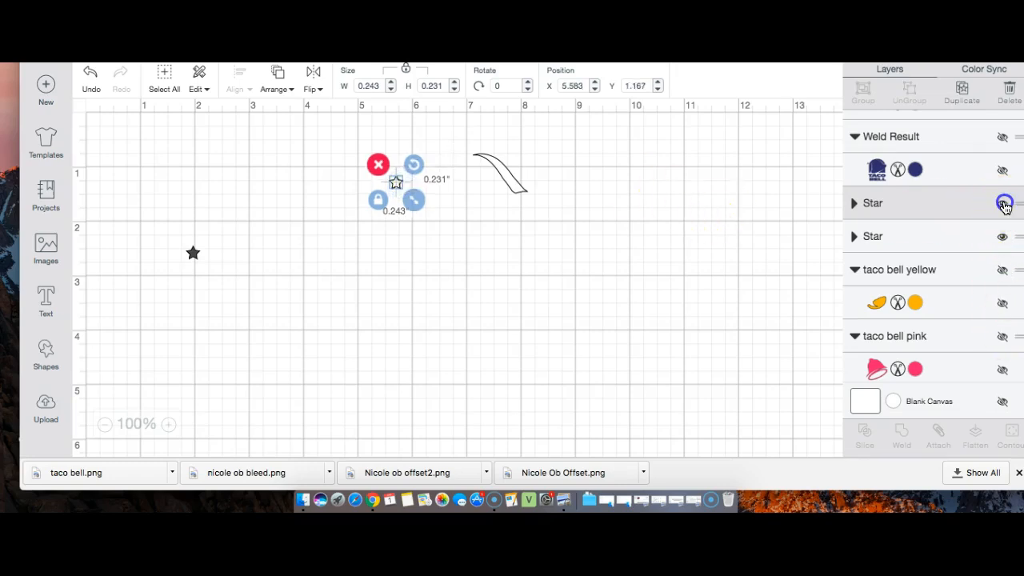
{"action": "left_click", "coordinate": [1003, 203]}
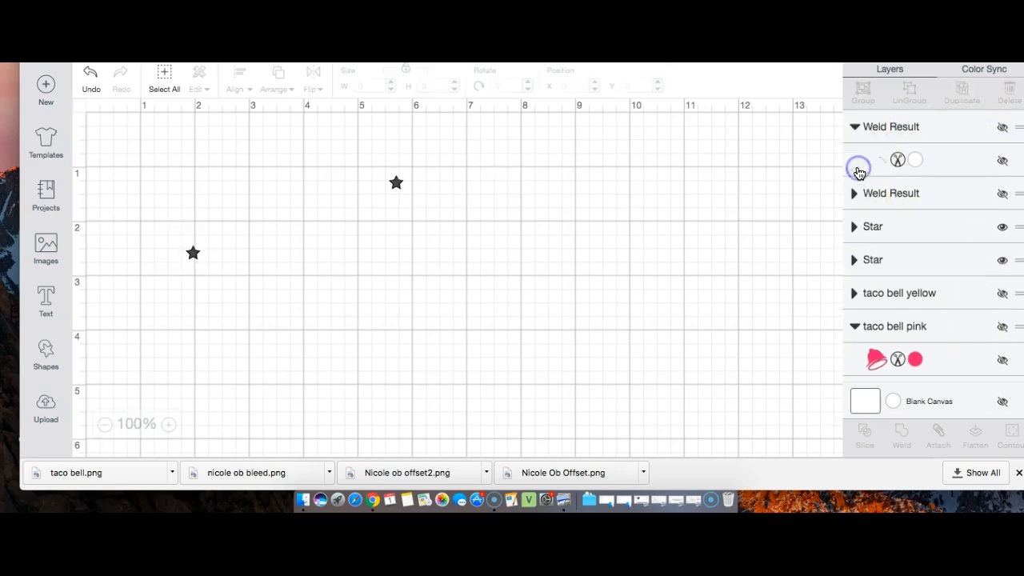
Weld the pink bell to its star, align the remaining star there, and hide the weld.
{"action": "left_click", "coordinate": [855, 127]}
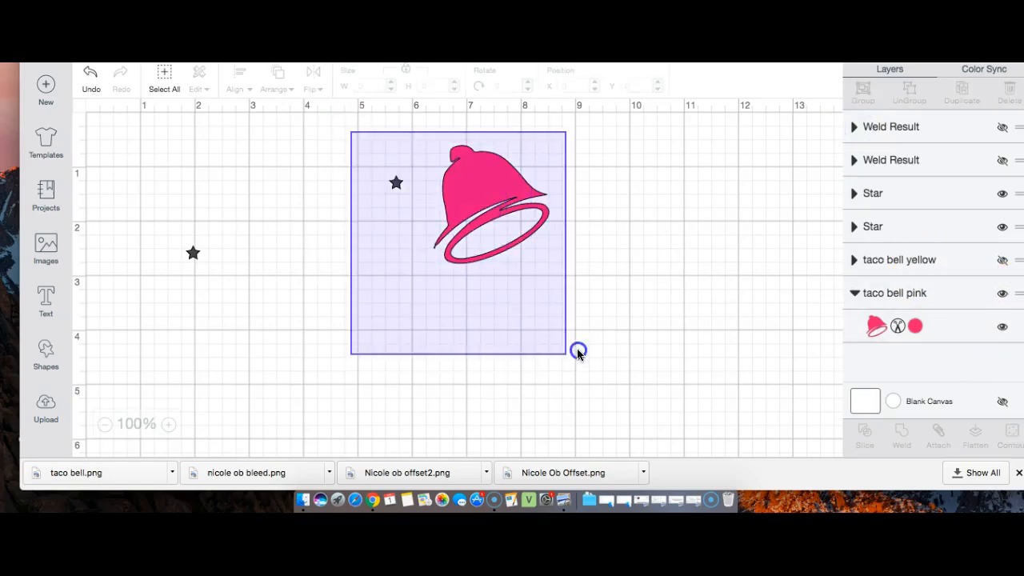
{"action": "left_click", "coordinate": [902, 432]}
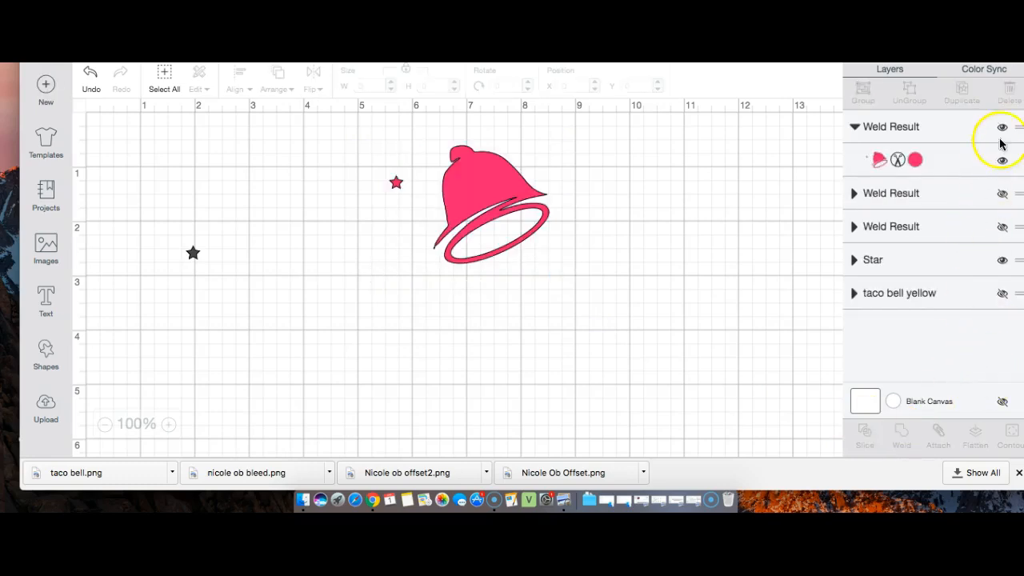
{"action": "left_click", "coordinate": [496, 216]}
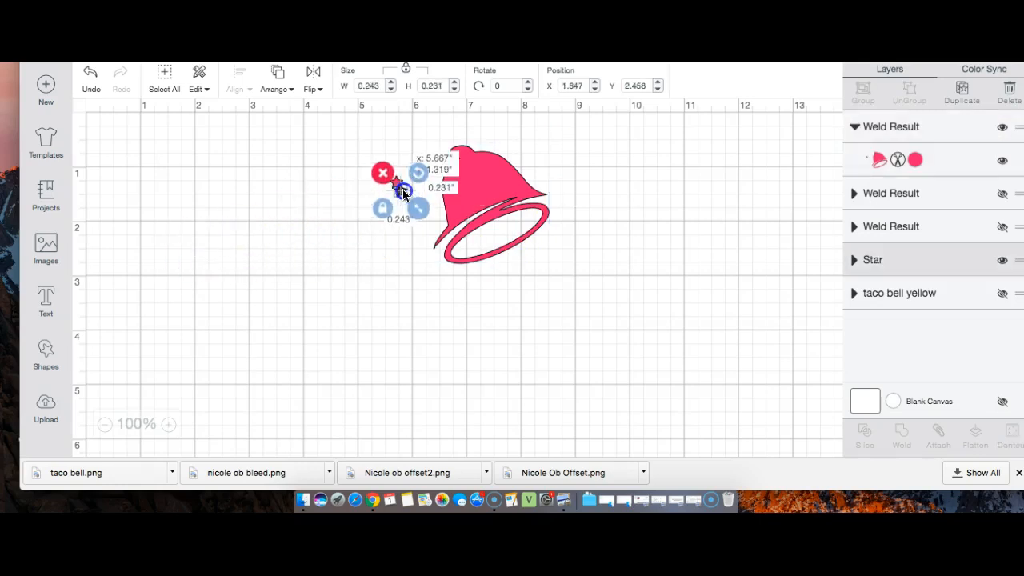
{"action": "left_click_drag", "start_coordinate": [406, 187], "coordinate": [401, 182]}
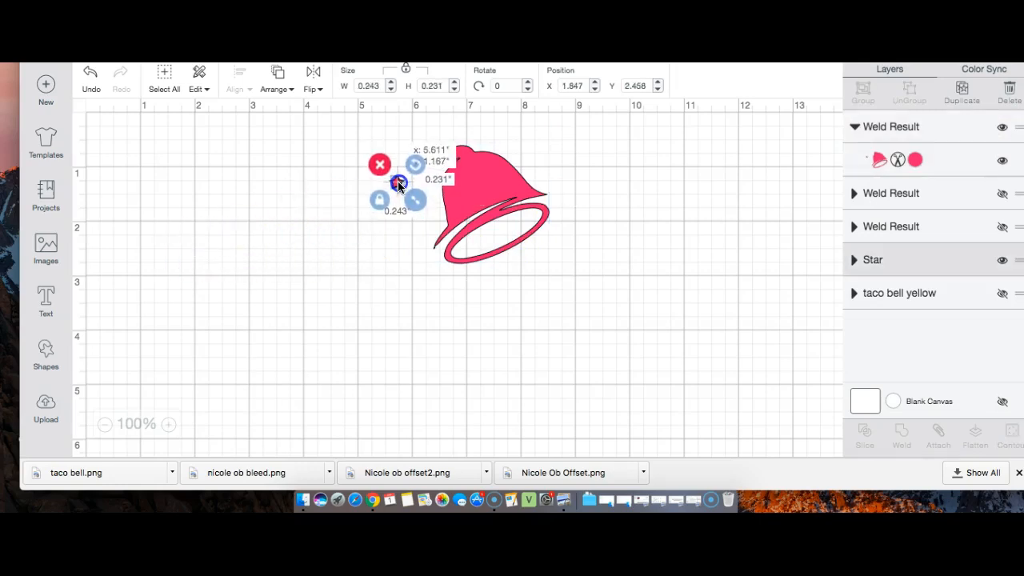
{"action": "left_click", "coordinate": [400, 328]}
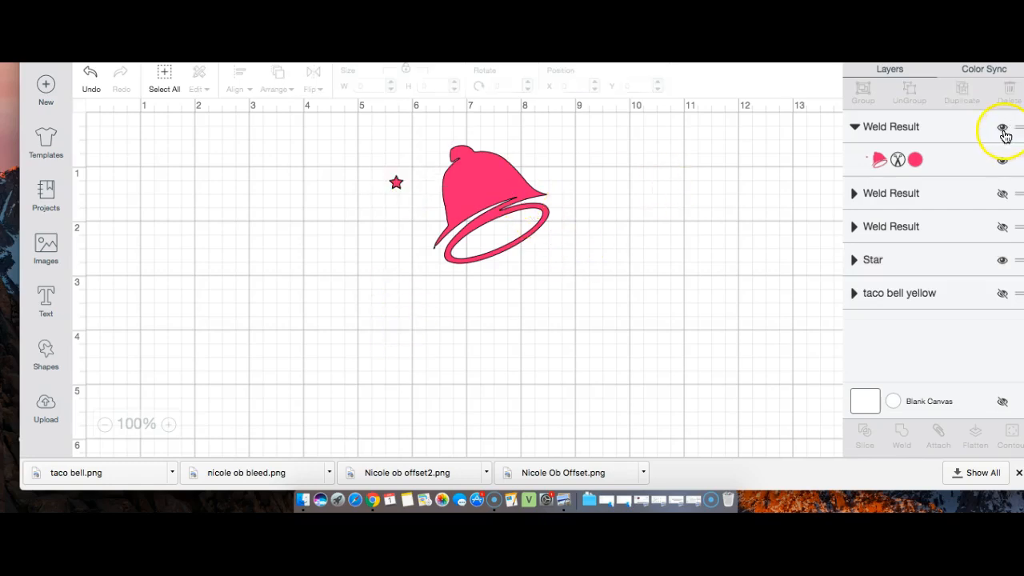
{"action": "left_click", "coordinate": [1002, 128]}
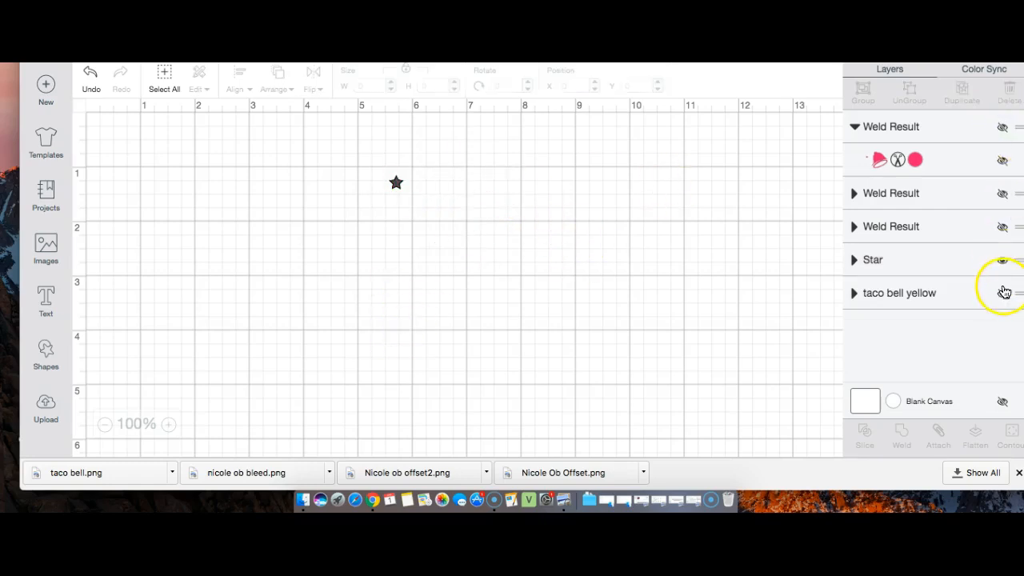
Weld the yellow piece to its star, show the pink weld again, and reposition the navy logo.
{"action": "left_click", "coordinate": [1003, 293]}
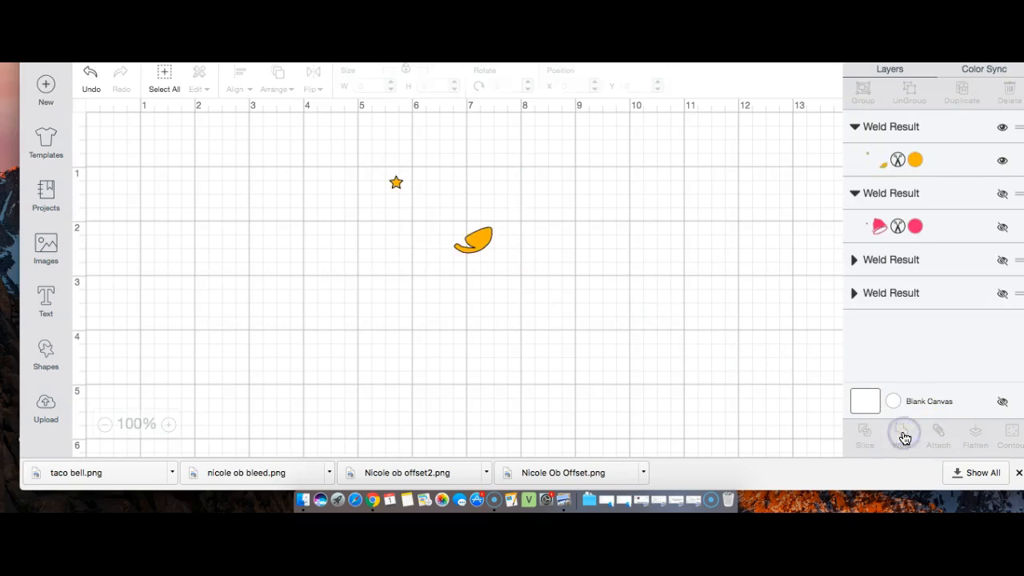
{"action": "left_click", "coordinate": [1002, 193]}
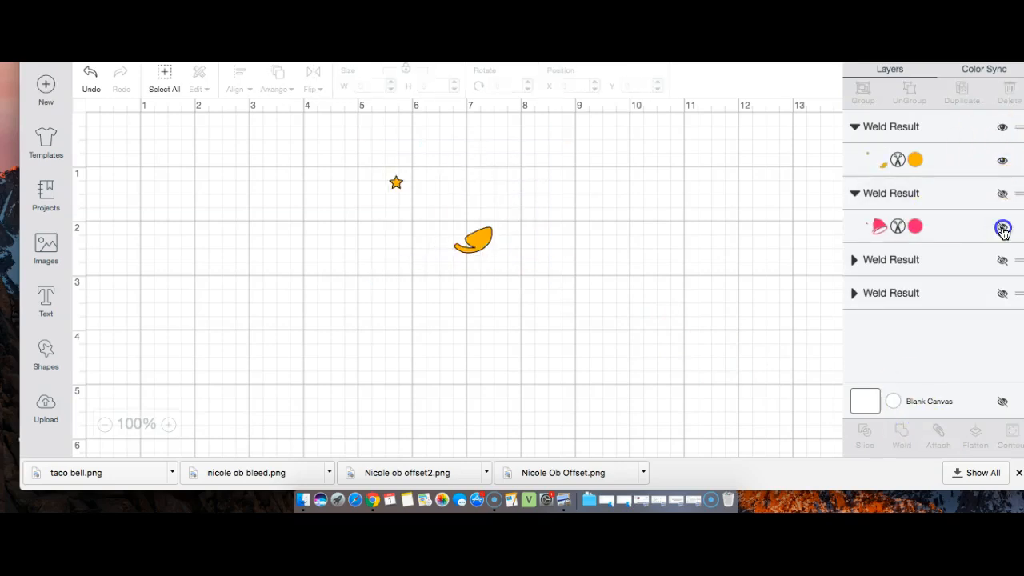
{"action": "left_click", "coordinate": [1003, 293]}
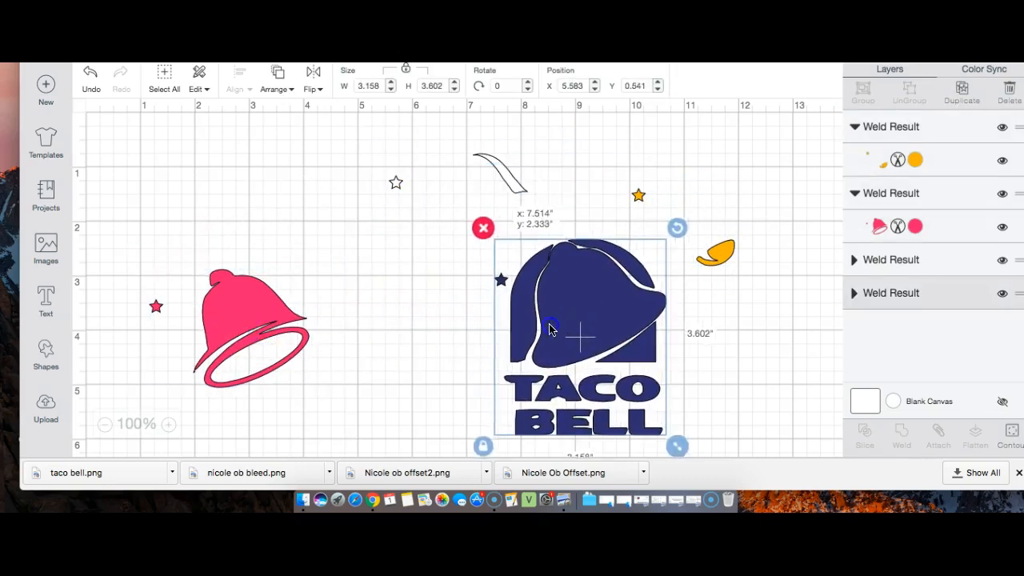
{"action": "left_click_drag", "start_coordinate": [580, 337], "coordinate": [564, 340]}
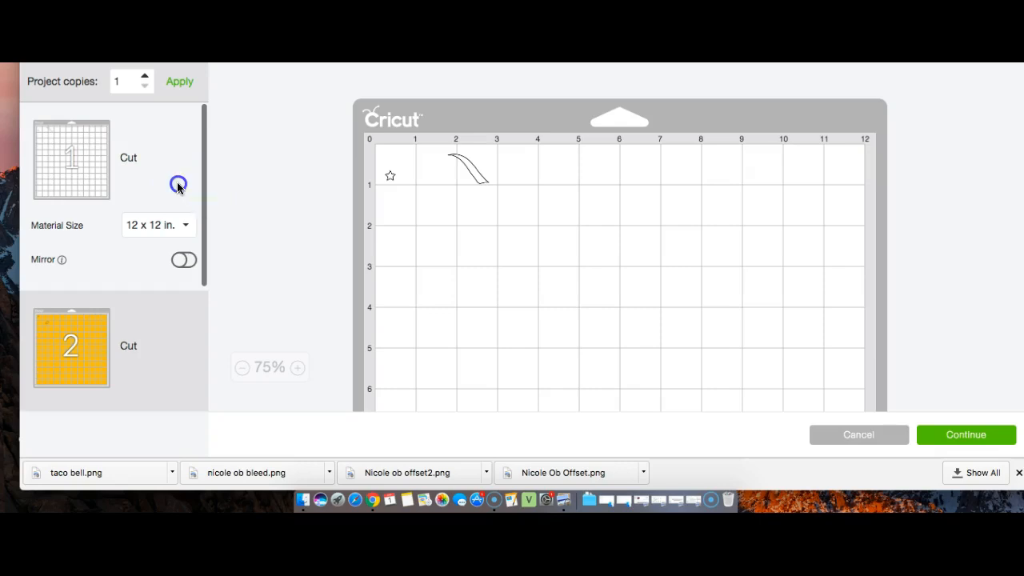
Scroll through the four colour mats in the mat preview.
{"action": "scroll", "scroll_direction": "down", "scroll_amount": 3}
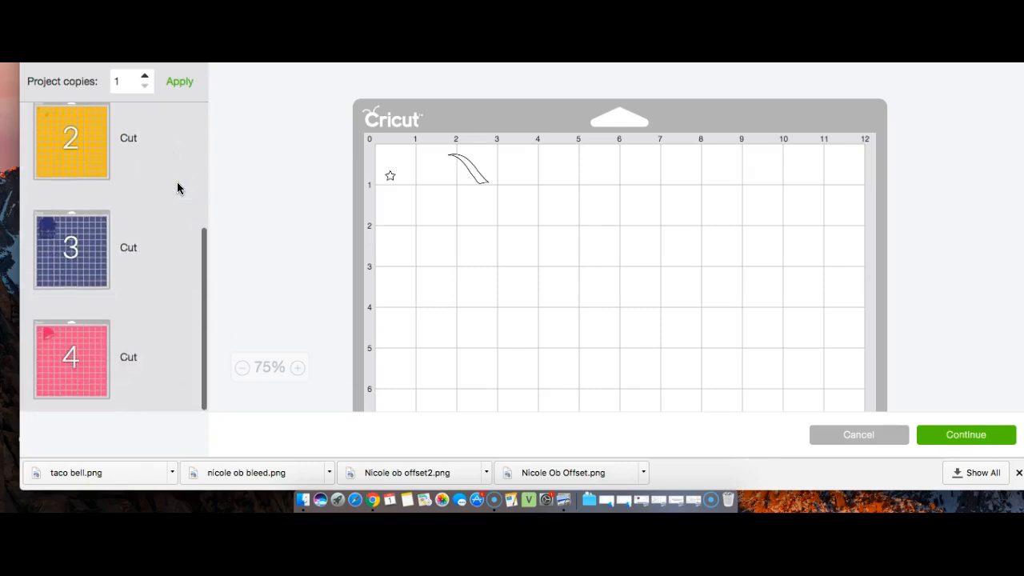
{"action": "scroll", "scroll_direction": "up", "scroll_amount": 3}
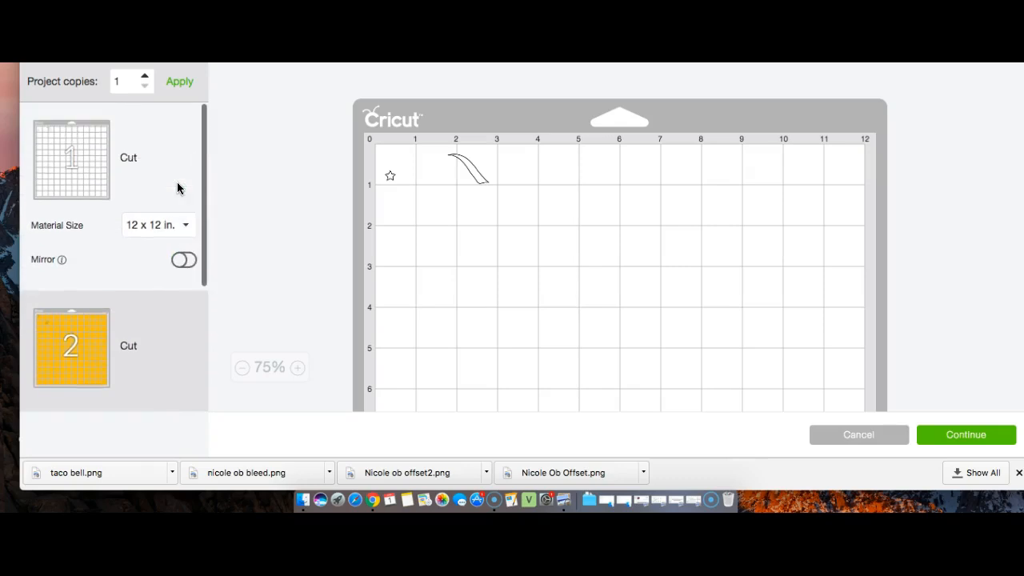
{"action": "scroll", "scroll_direction": "down", "scroll_amount": 3}
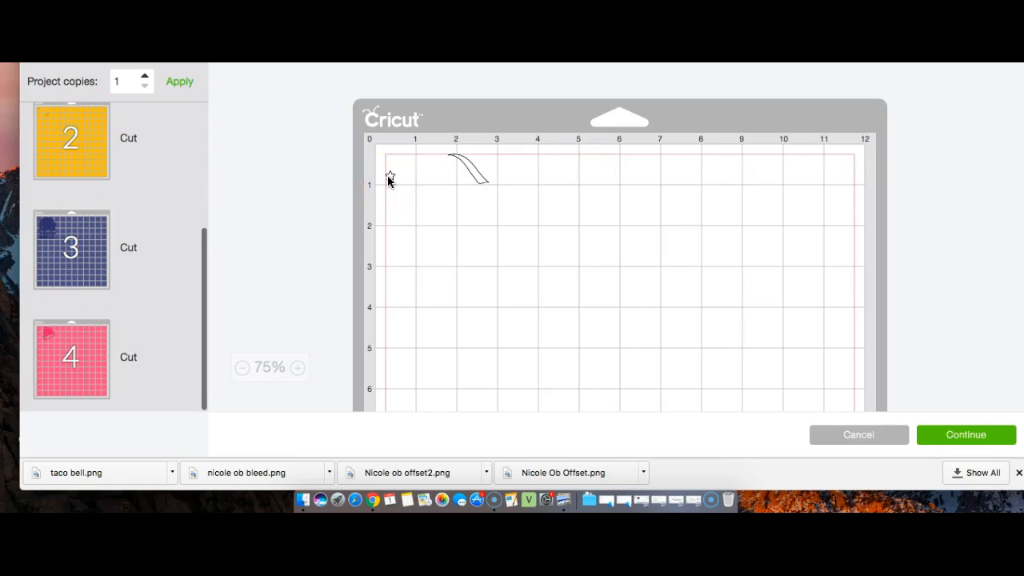
{"action": "mouse_move", "coordinate": [619, 275]}
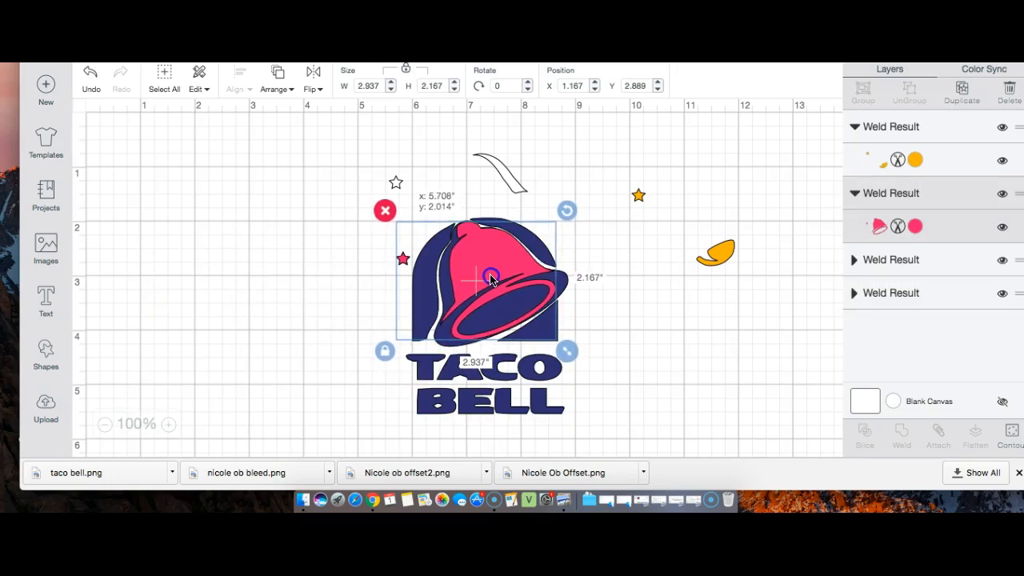
{"action": "mouse_move", "coordinate": [751, 252]}
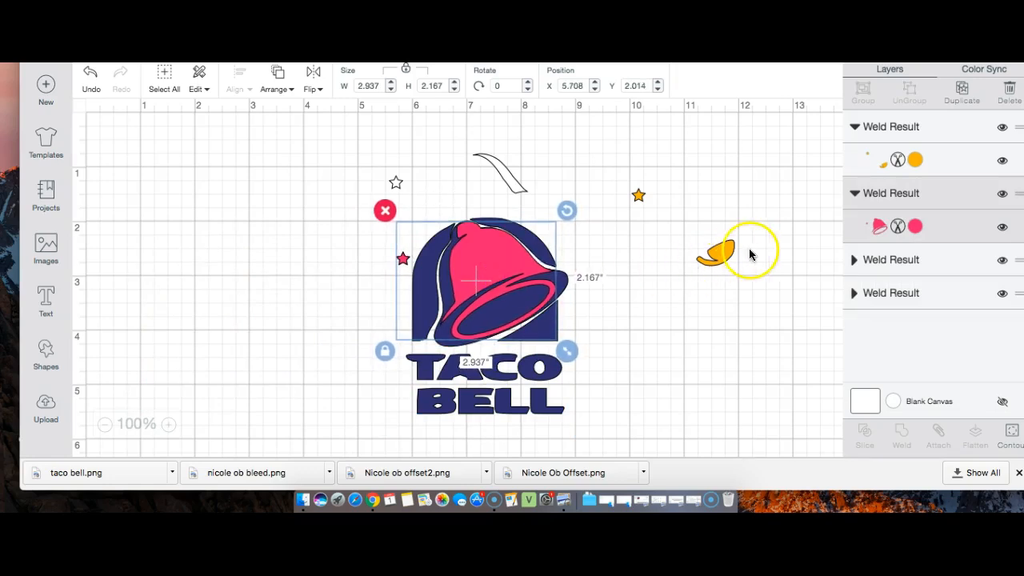
Drag the yellow and white welded layers onto the bell with their stars aligned.
{"action": "left_click_drag", "start_coordinate": [749, 252], "coordinate": [528, 312]}
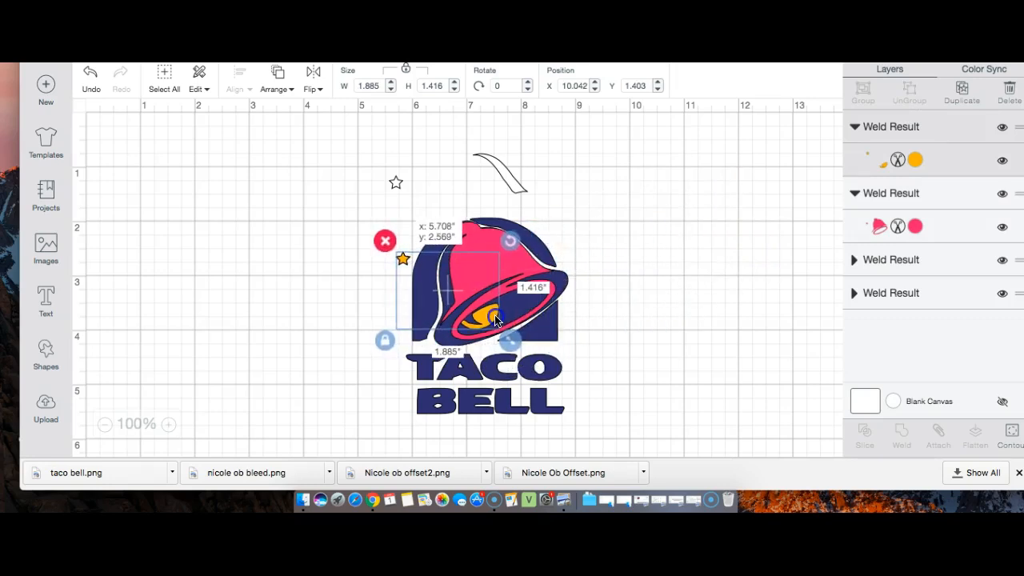
{"action": "left_click_drag", "start_coordinate": [496, 320], "coordinate": [512, 228]}
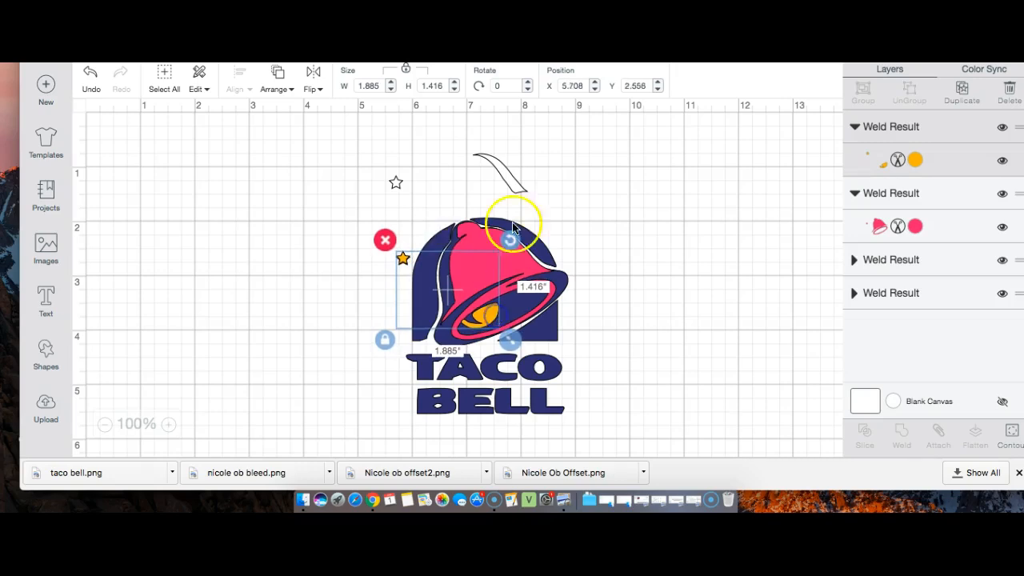
{"action": "left_click_drag", "start_coordinate": [512, 231], "coordinate": [524, 264]}
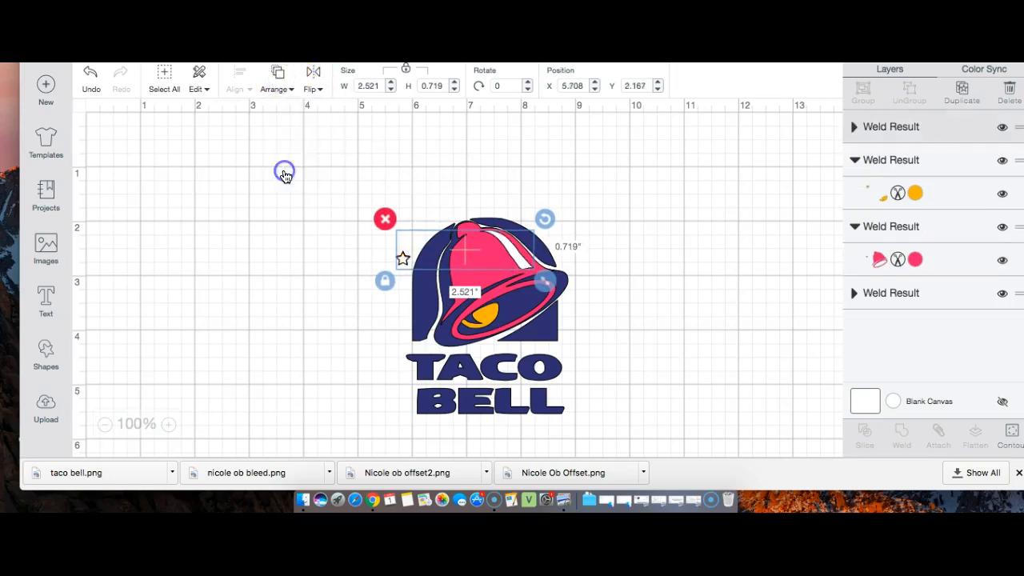
{"action": "left_click", "coordinate": [611, 200]}
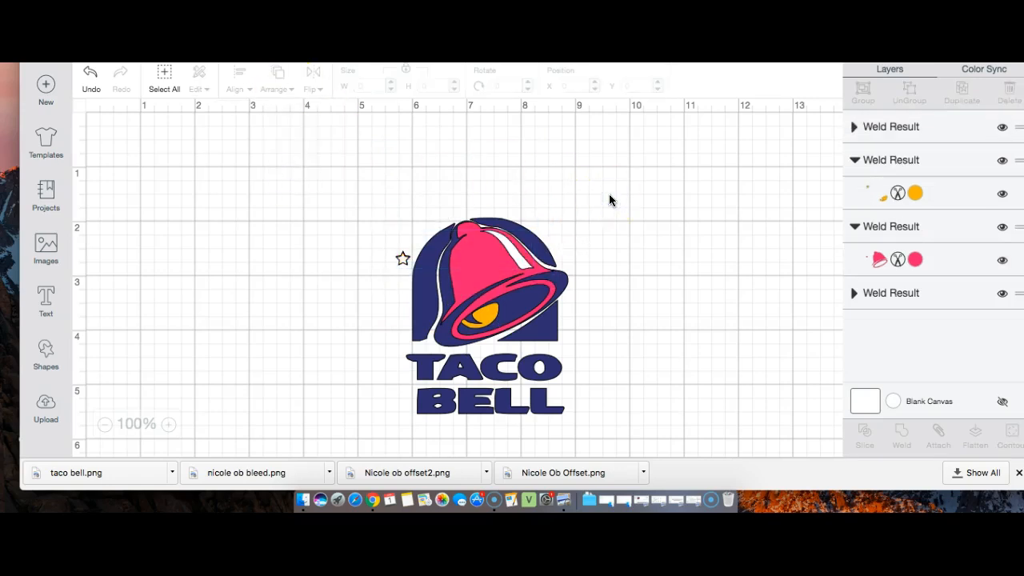
{"action": "mouse_move", "coordinate": [414, 234]}
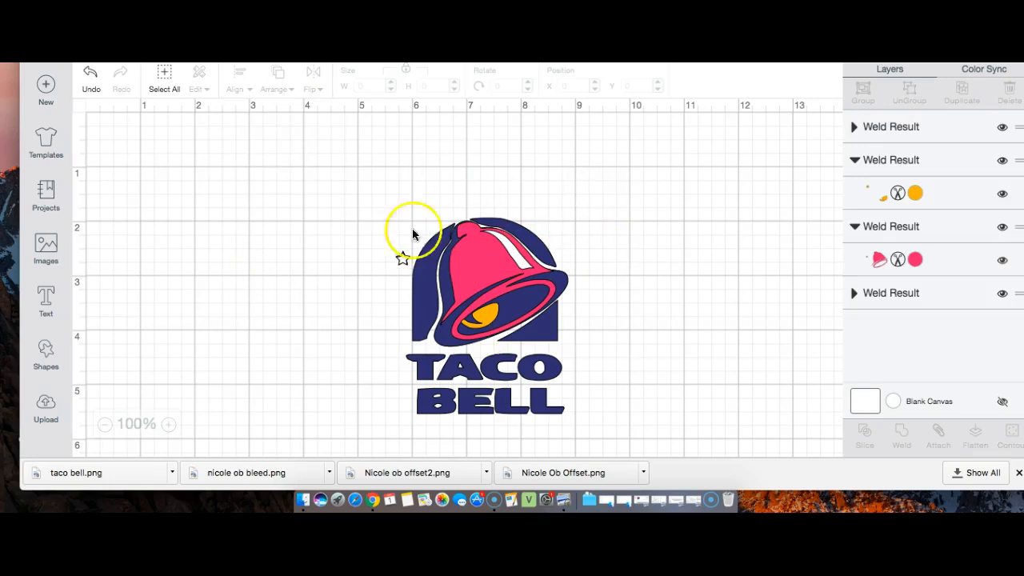
{"action": "mouse_move", "coordinate": [536, 277]}
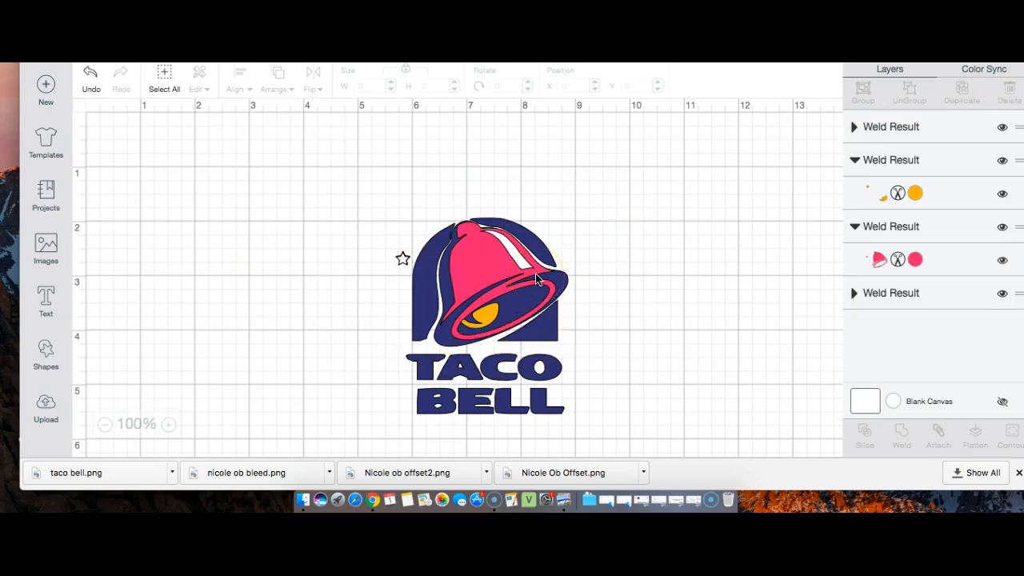